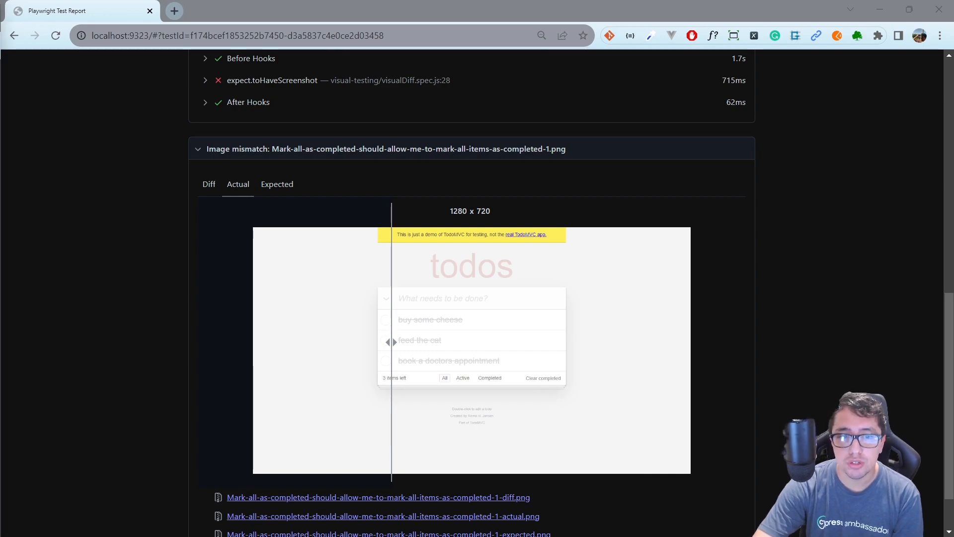
pyautogui.moveTo(332, 236)
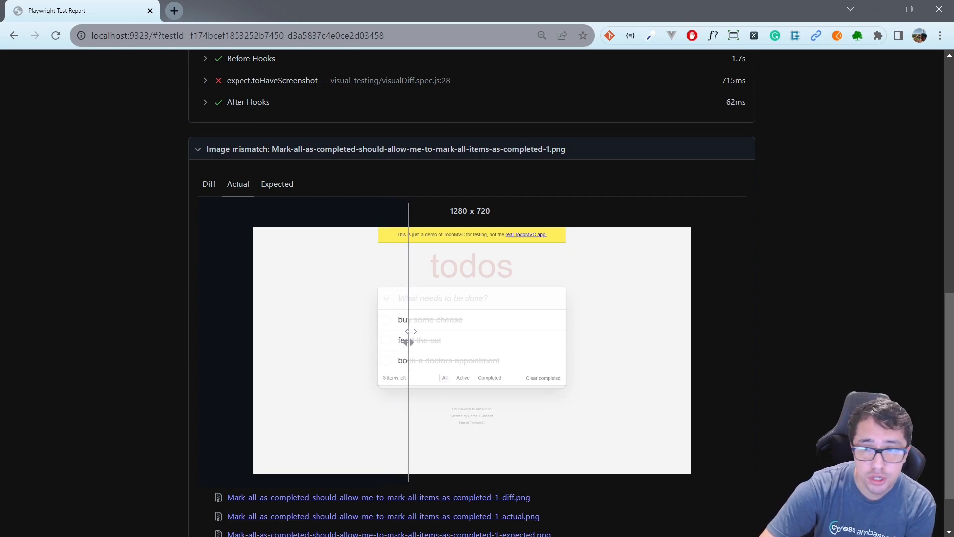
# Show the diff image for the mark-all-as-completed screenshot mismatch.
pyautogui.click(208, 184)
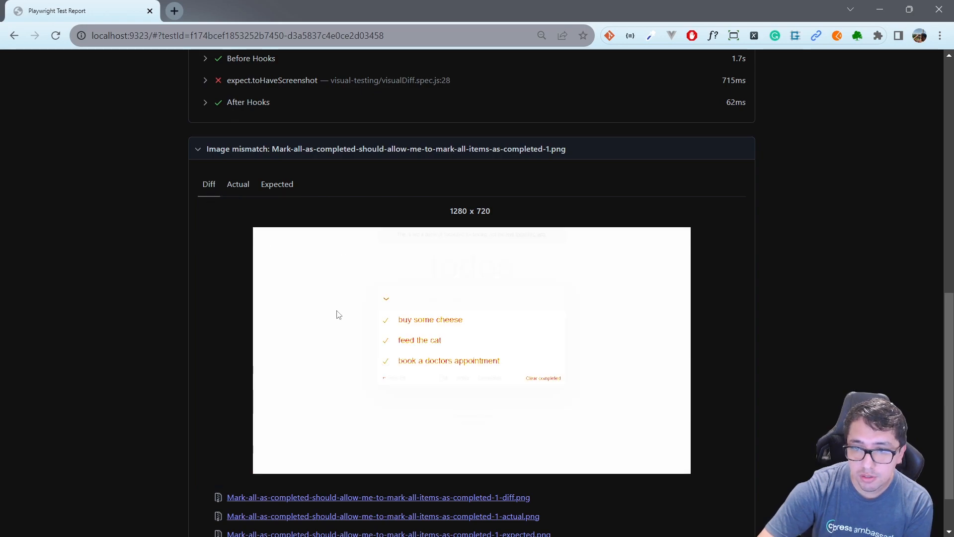
pyautogui.moveTo(382, 305)
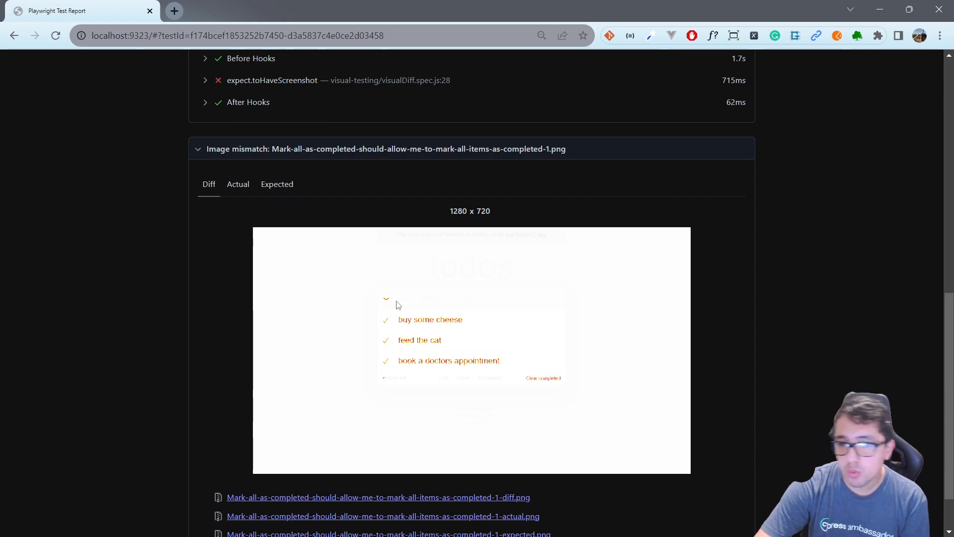
pyautogui.moveTo(264, 319)
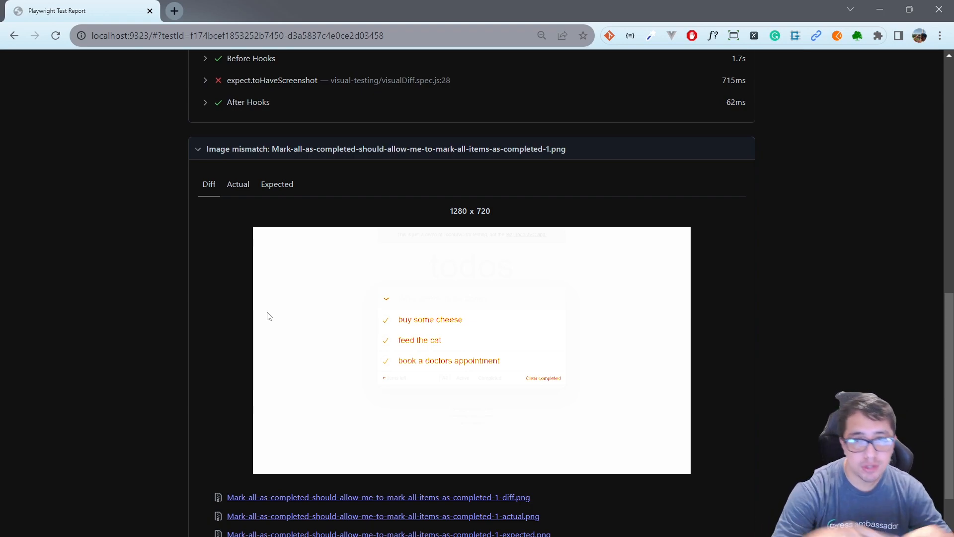
pyautogui.moveTo(244, 340)
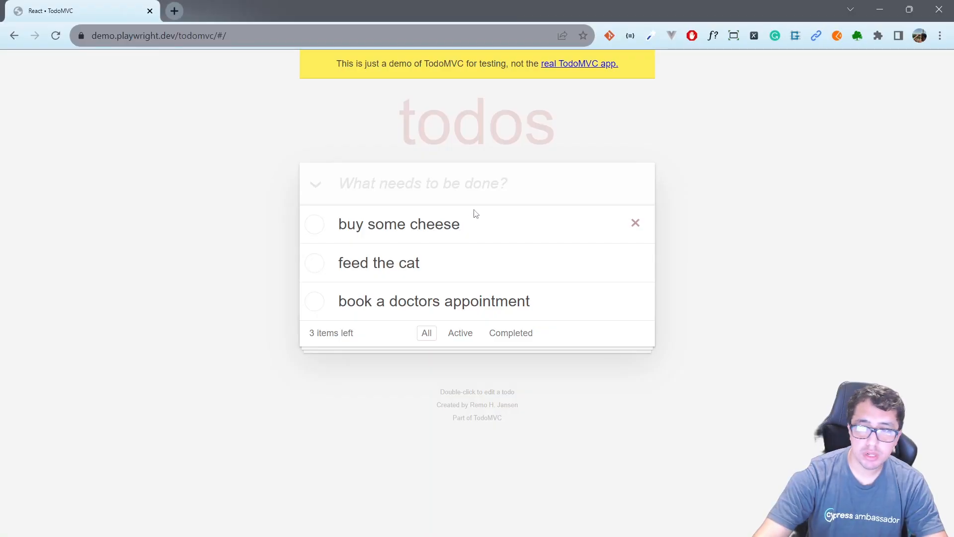
pyautogui.moveTo(310, 145)
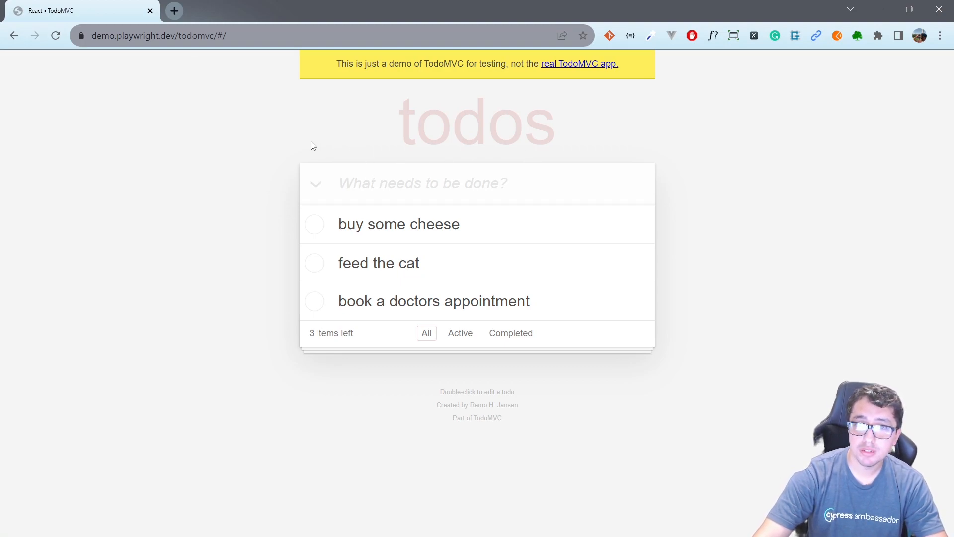
pyautogui.moveTo(286, 155)
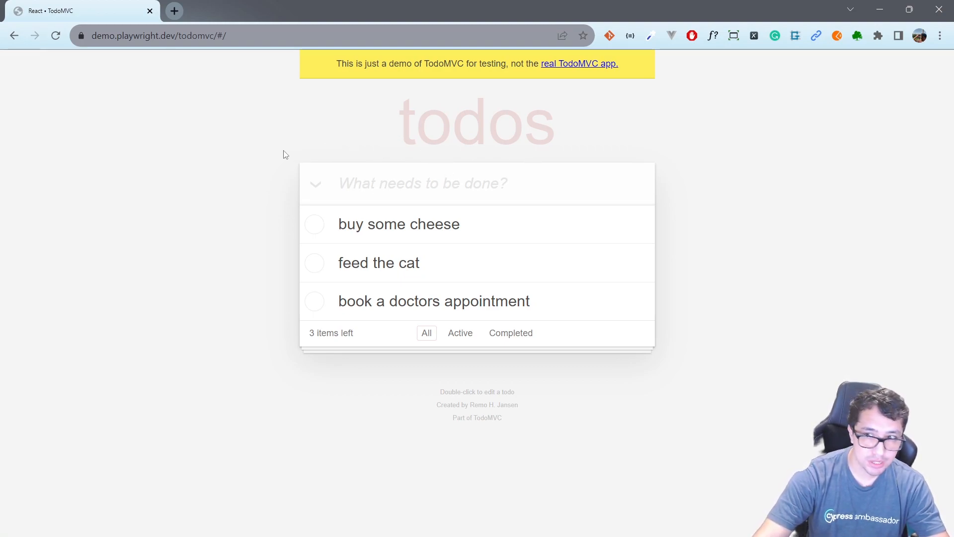
pyautogui.click(158, 36)
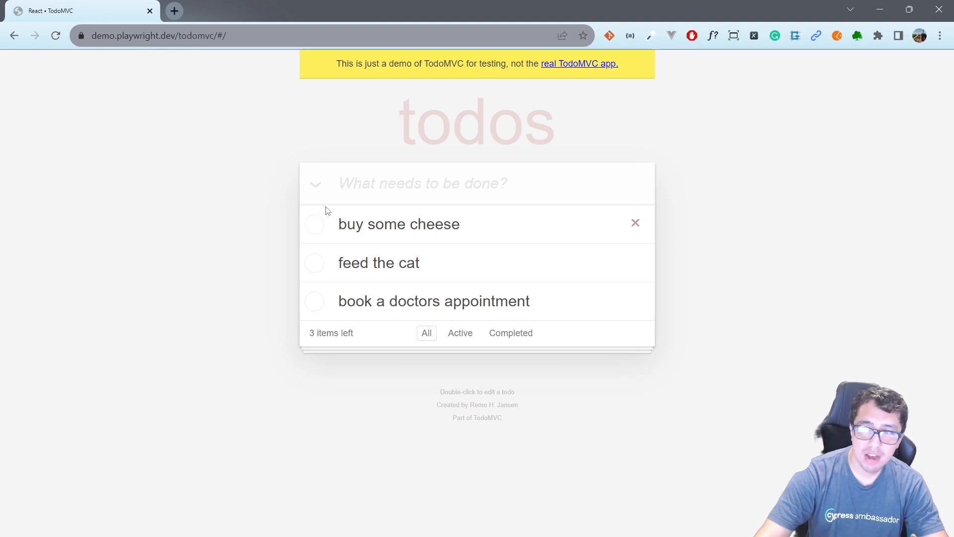
pyautogui.moveTo(468, 109)
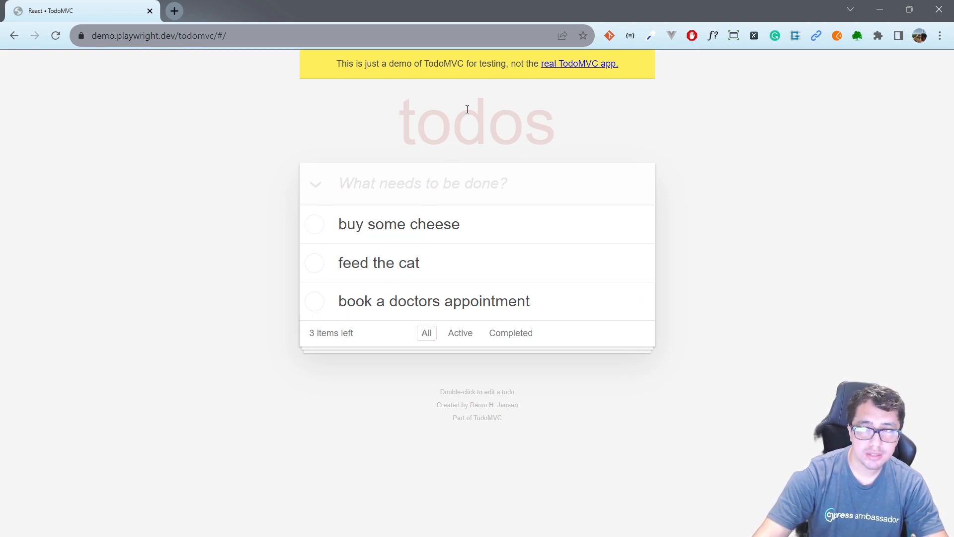
pyautogui.moveTo(299, 230)
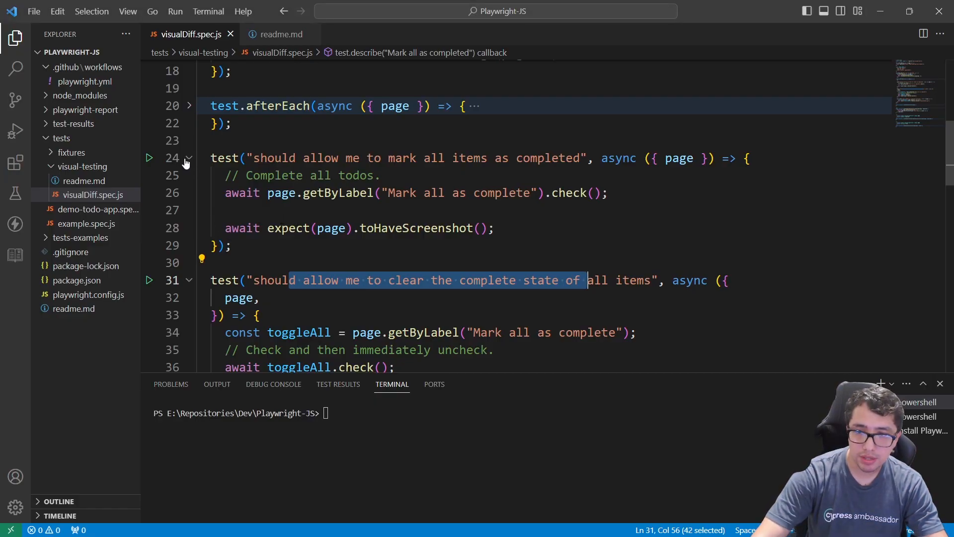
pyautogui.click(189, 158)
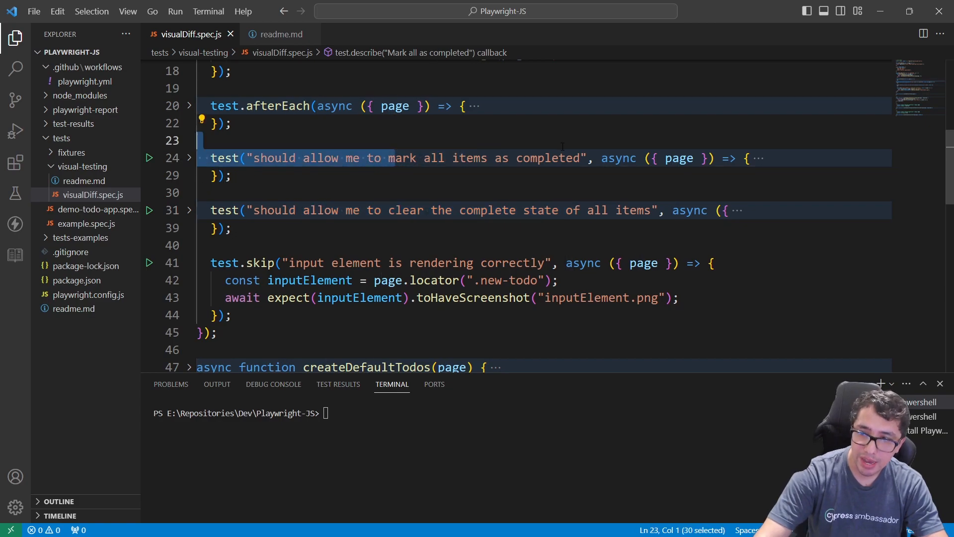
pyautogui.click(189, 158)
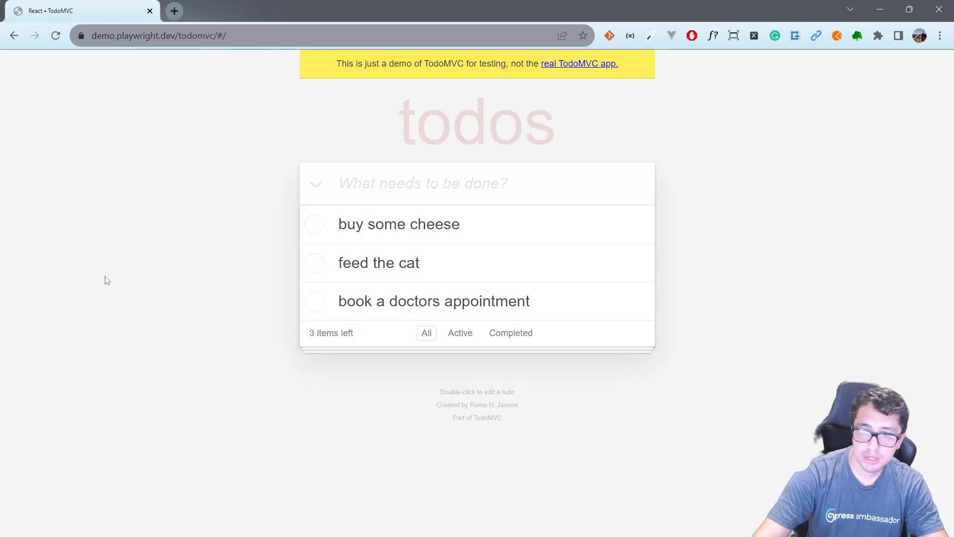
pyautogui.click(315, 224)
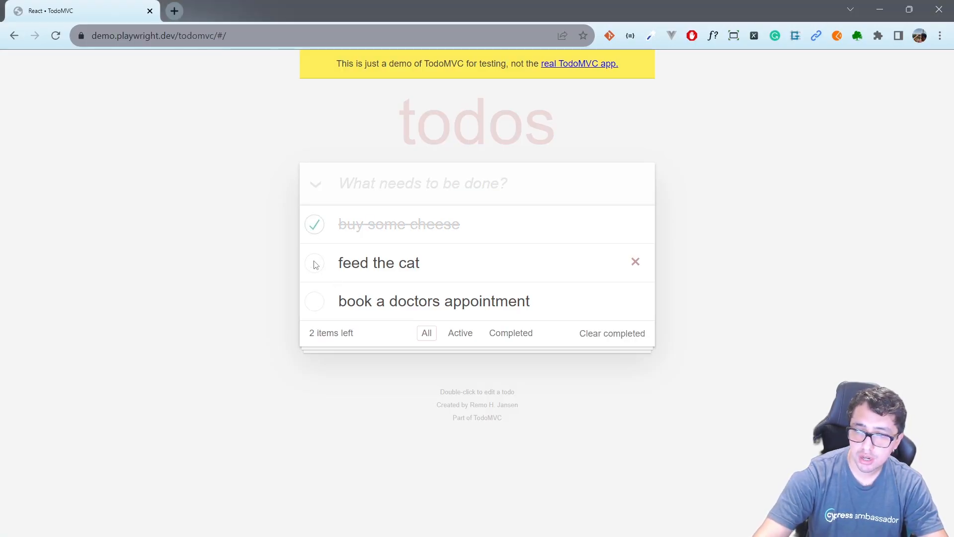
pyautogui.click(315, 184)
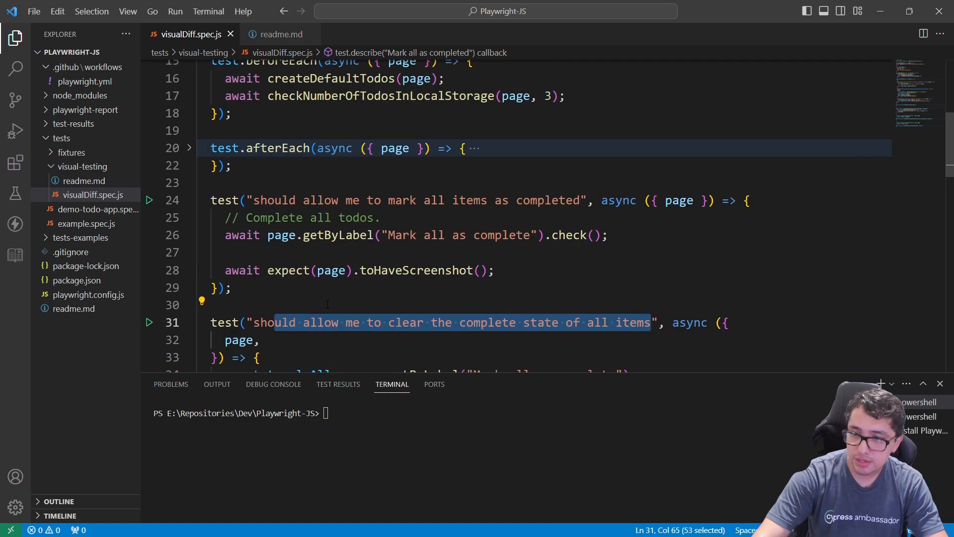
pyautogui.scroll(-3)
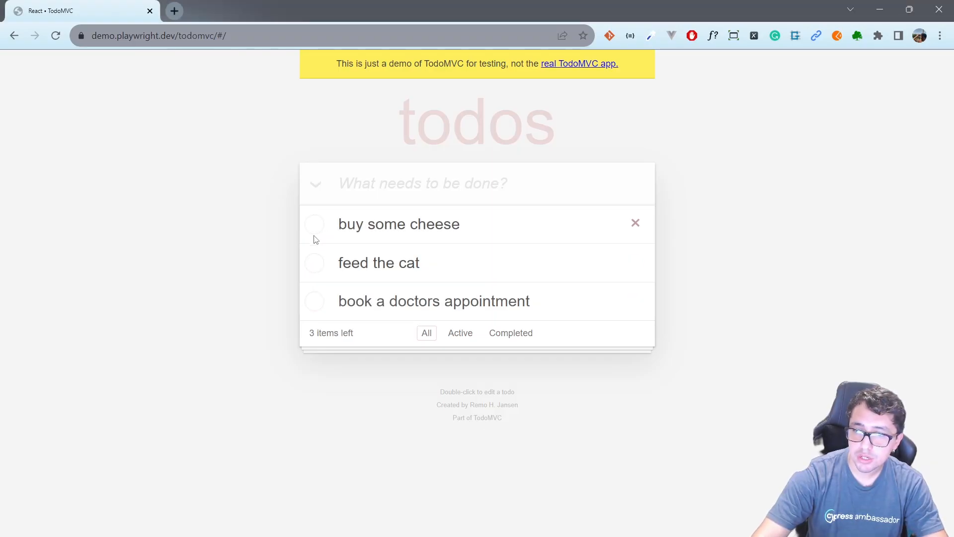
pyautogui.click(315, 300)
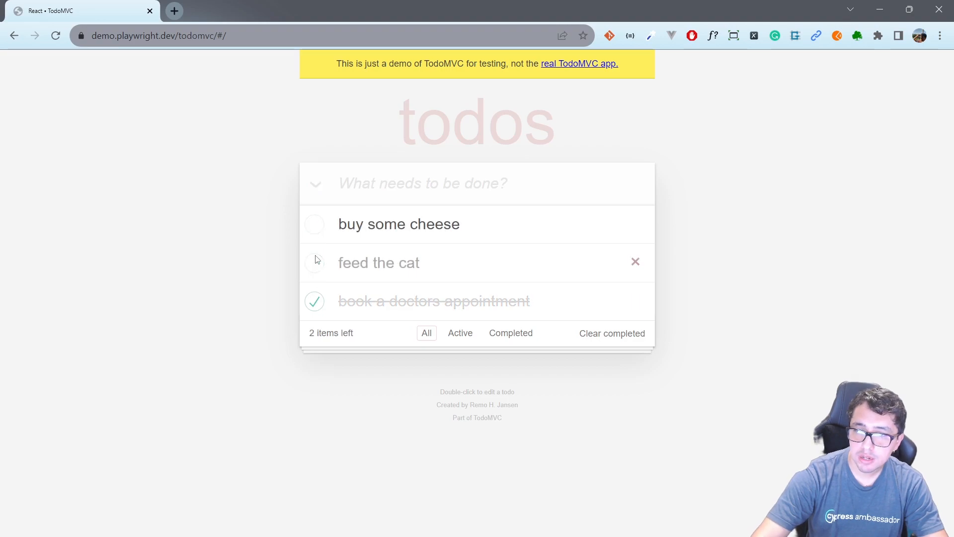
pyautogui.click(315, 184)
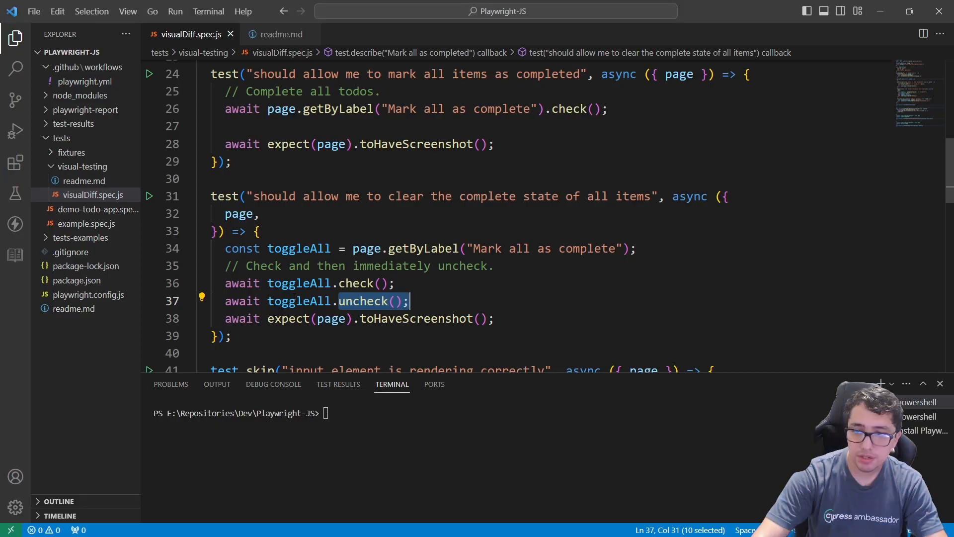
pyautogui.scroll(3)
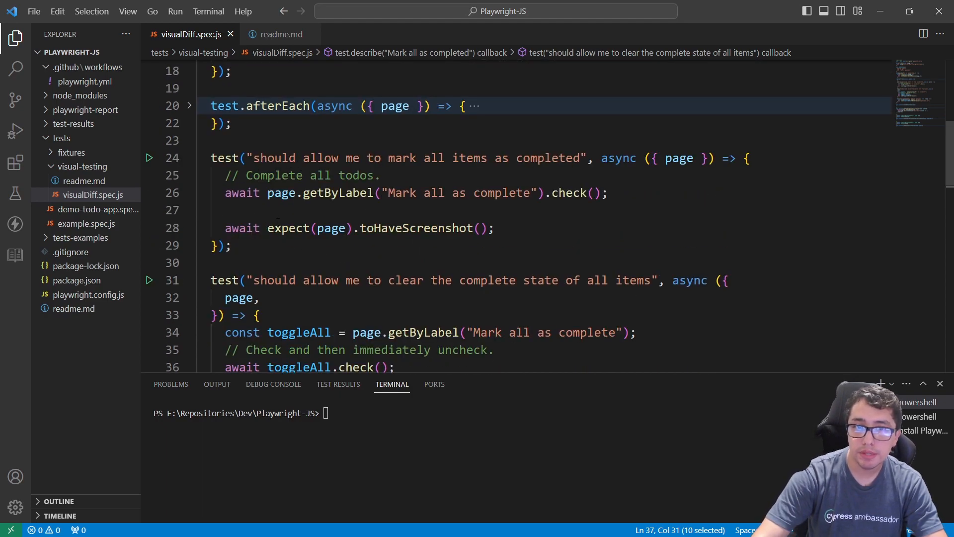
pyautogui.moveTo(288, 228)
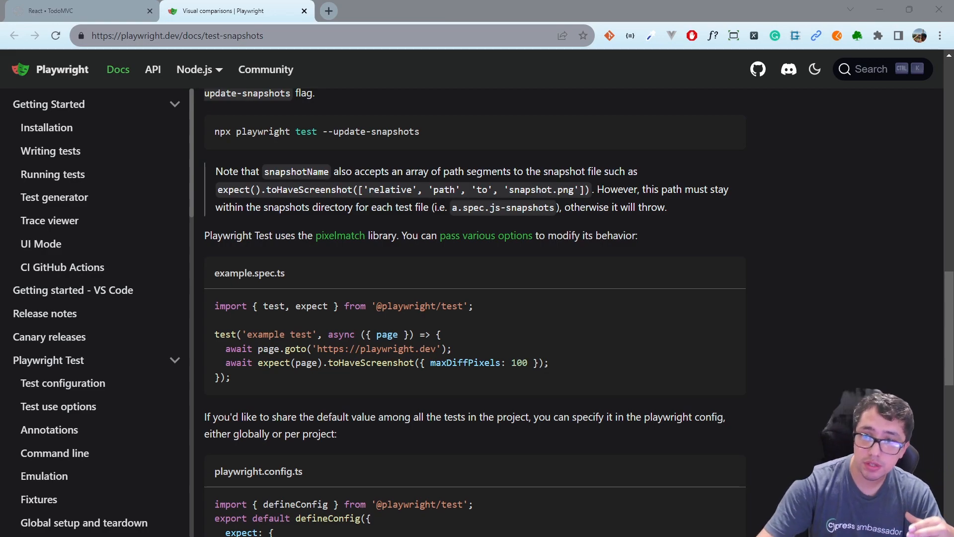
# Scroll through the Visual comparisons guide's --update-snapshots and maxDiffPixels sections.
pyautogui.scroll(3)
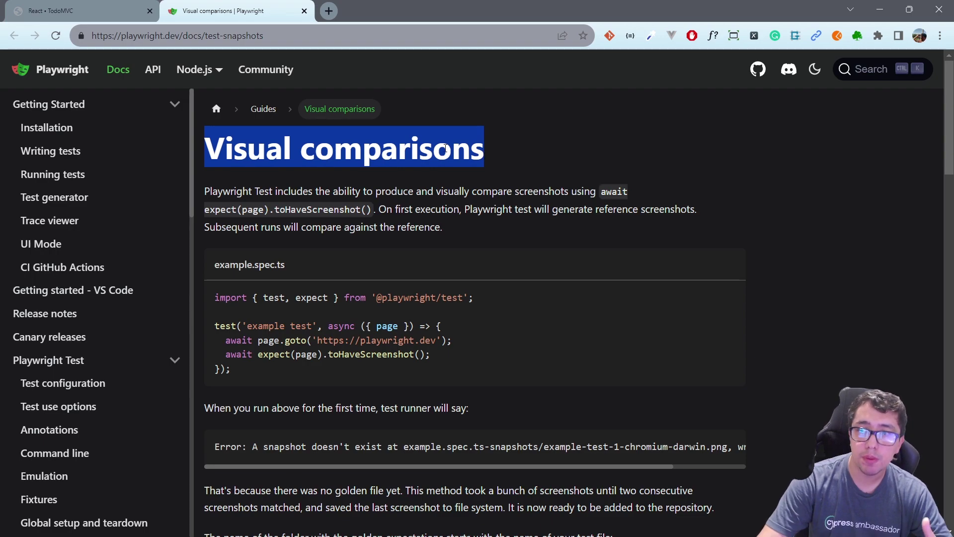
pyautogui.scroll(-3)
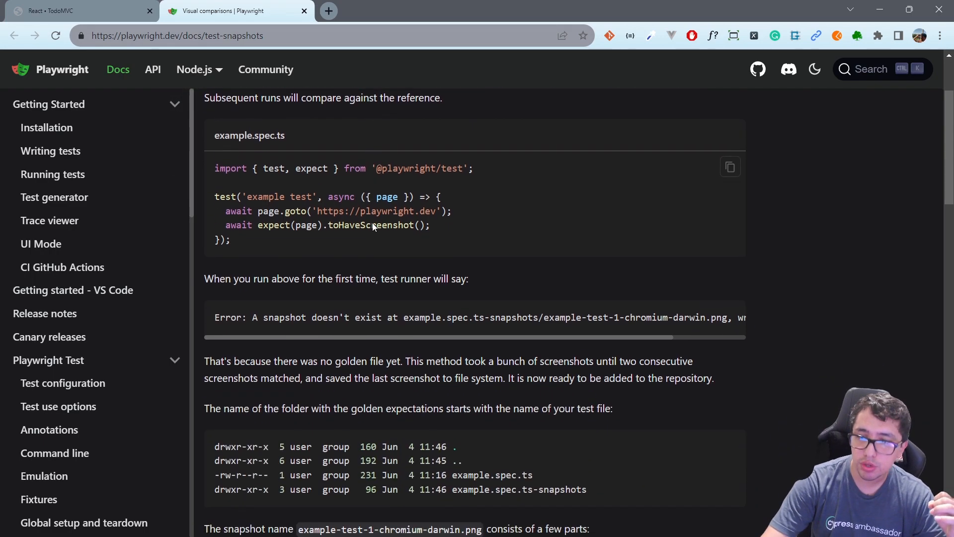
pyautogui.scroll(-3)
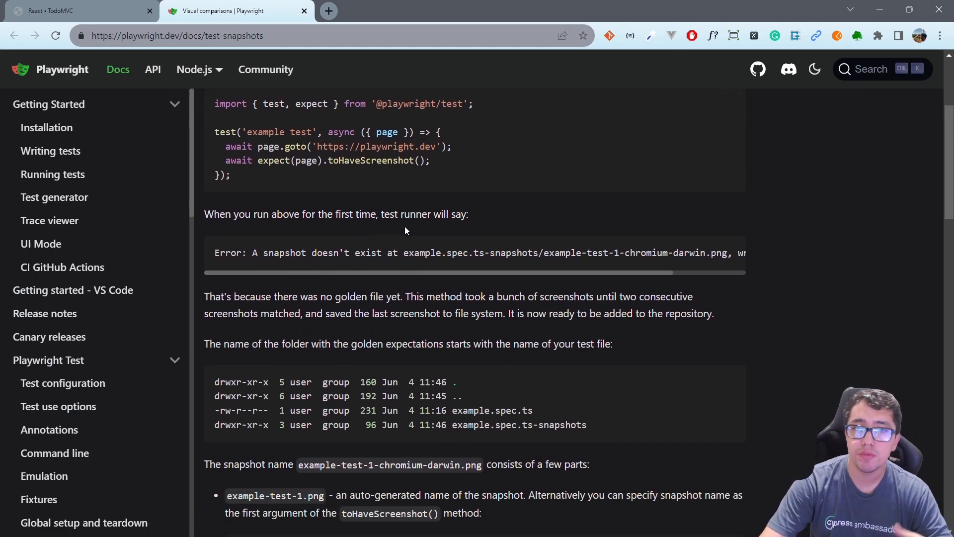
pyautogui.scroll(-3)
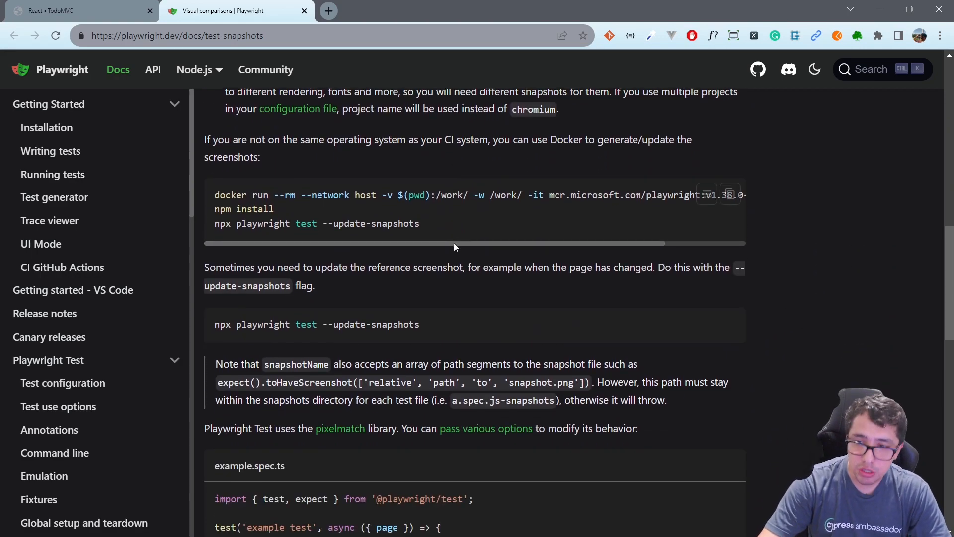
pyautogui.scroll(-3)
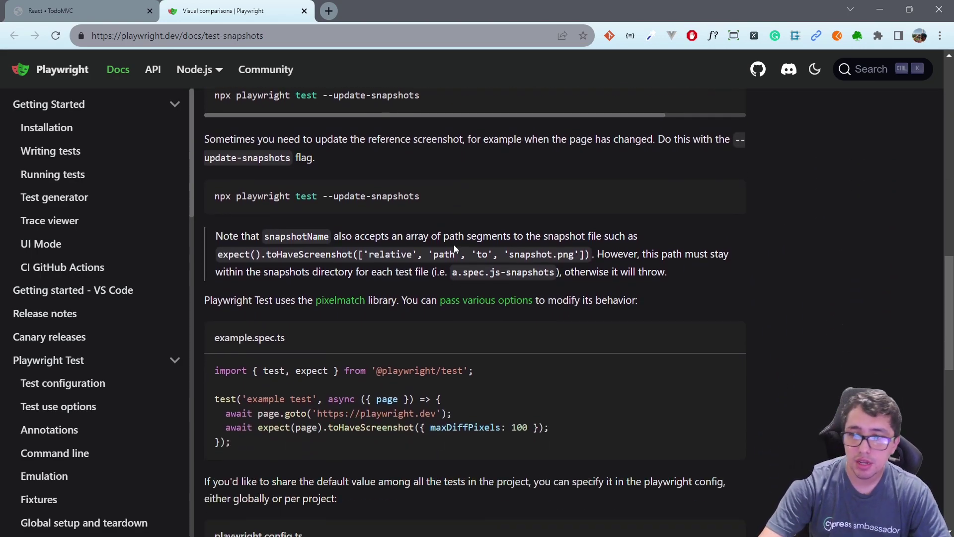
pyautogui.scroll(-3)
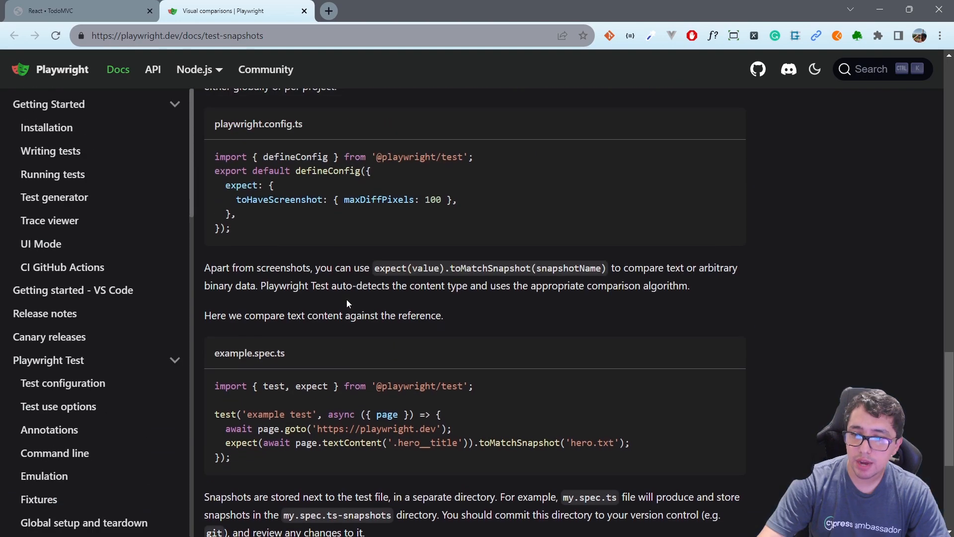
pyautogui.scroll(-3)
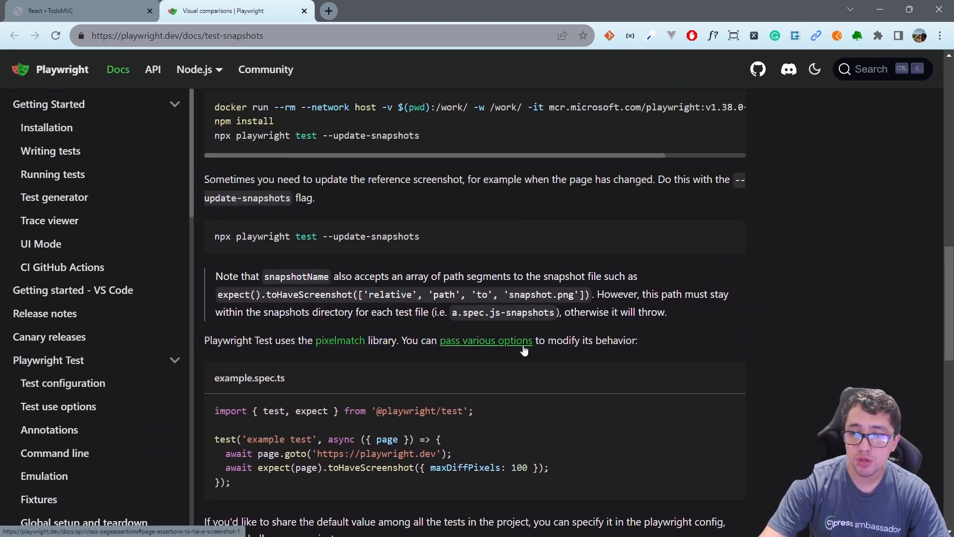
pyautogui.moveTo(503, 340)
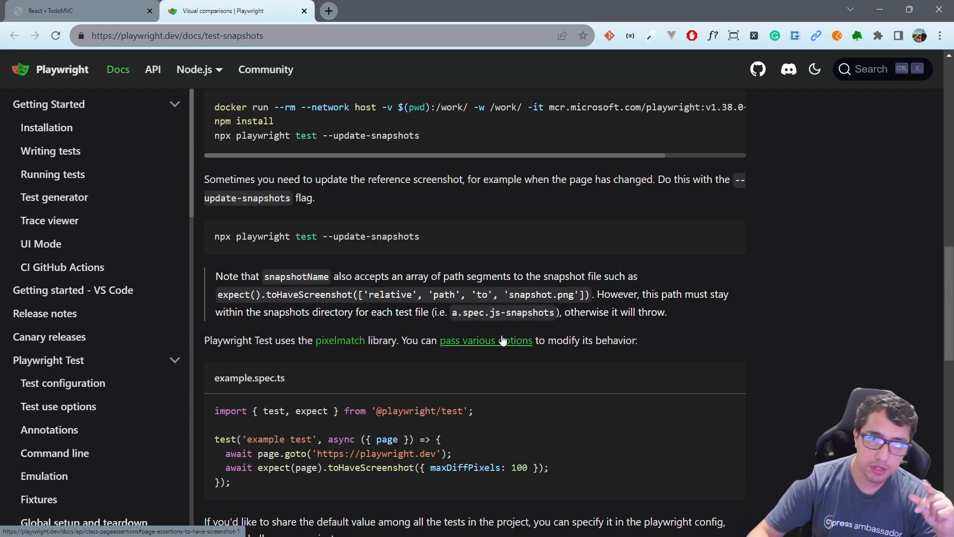
pyautogui.moveTo(485, 340)
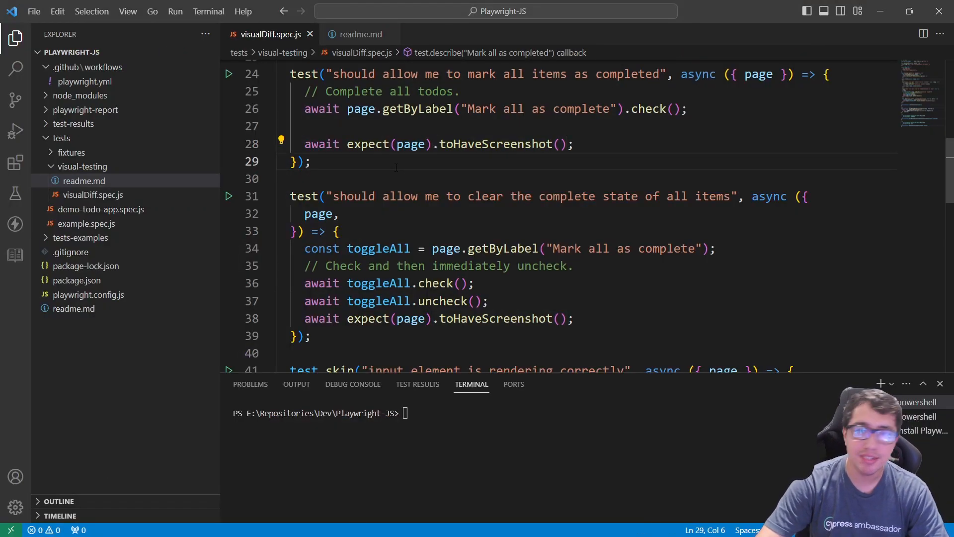
# Fold the clear-complete test, unfold the mark-all test and review its expect(page).toHaveScreenshot() assertion.
pyautogui.scroll(-3)
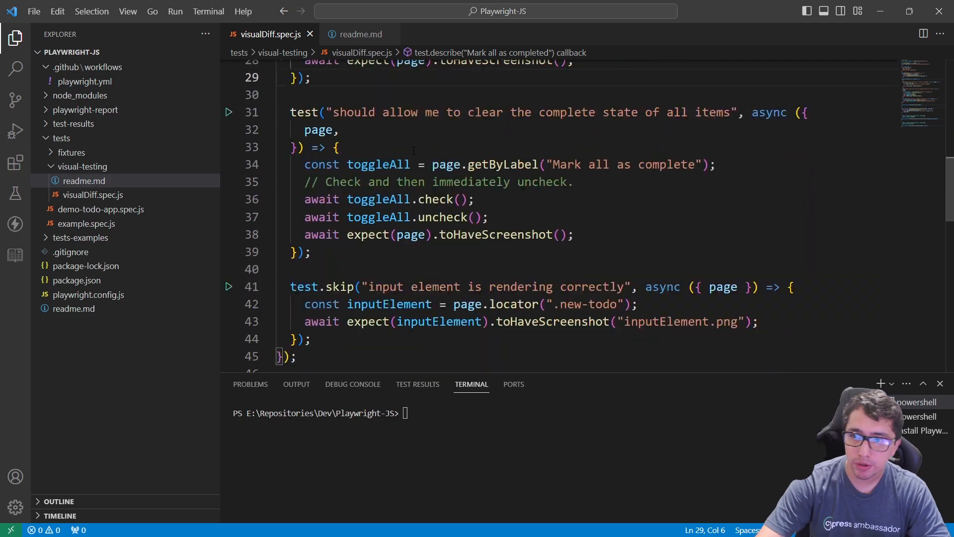
pyautogui.click(268, 112)
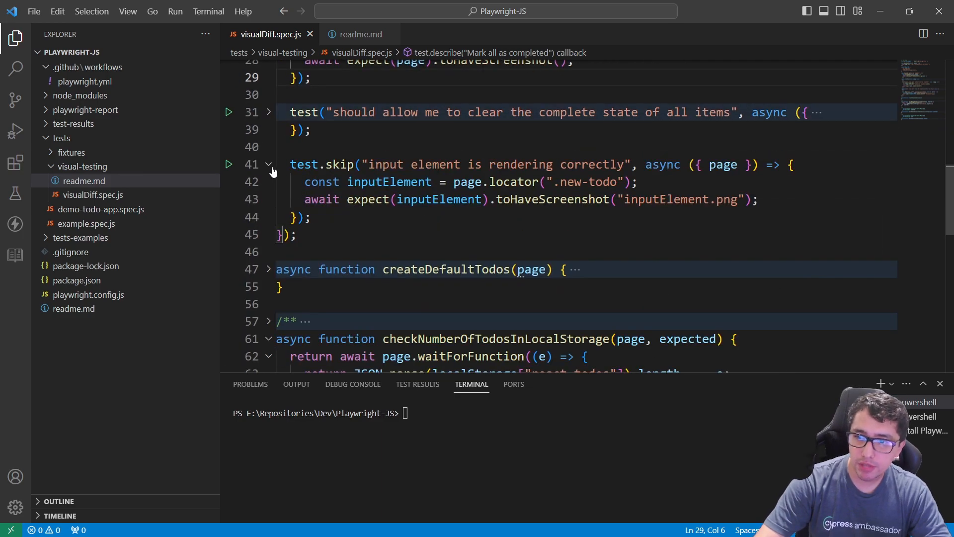
pyautogui.scroll(3)
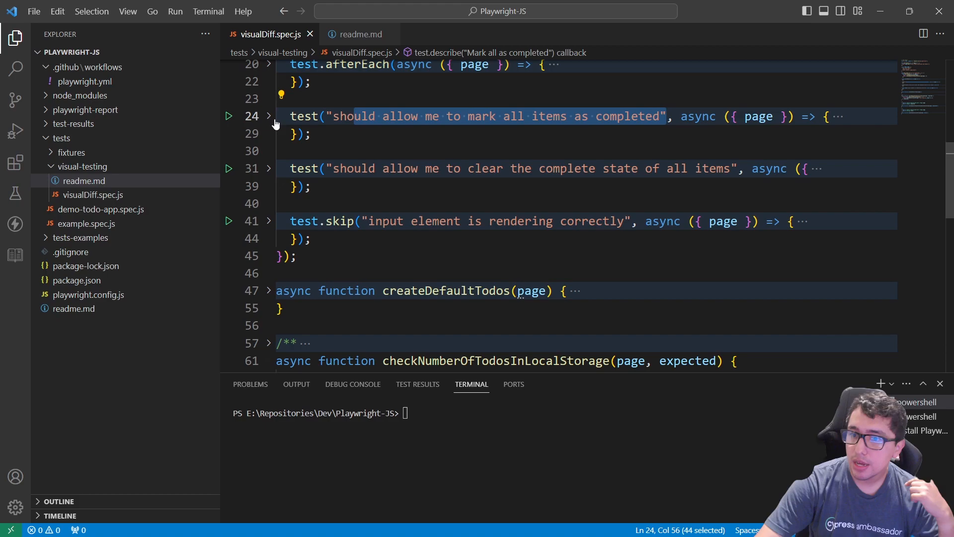
pyautogui.click(268, 116)
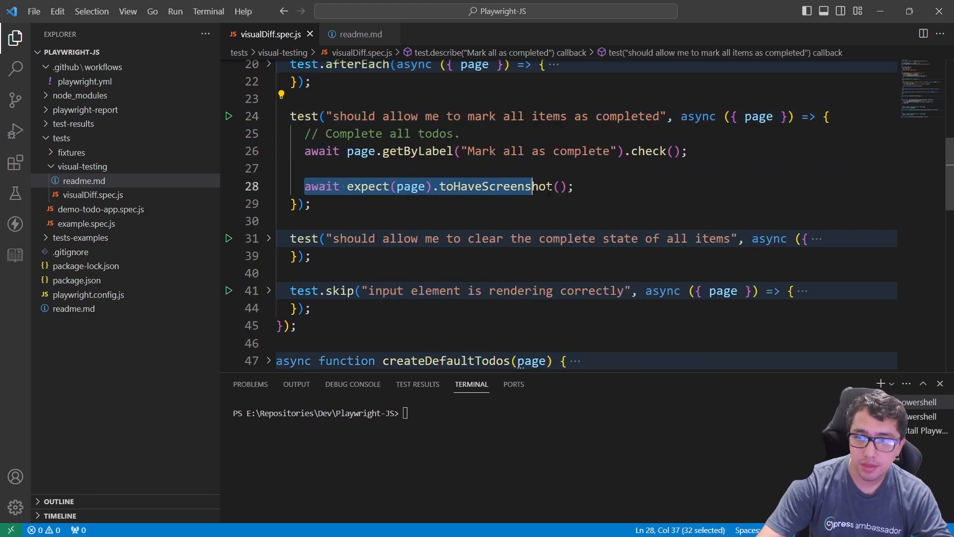
pyautogui.click(411, 186)
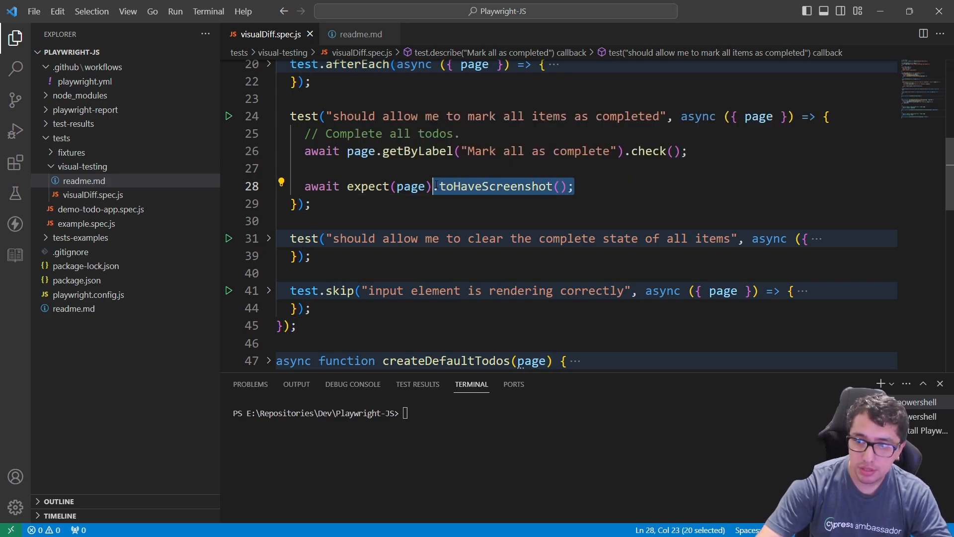
pyautogui.moveTo(493, 186)
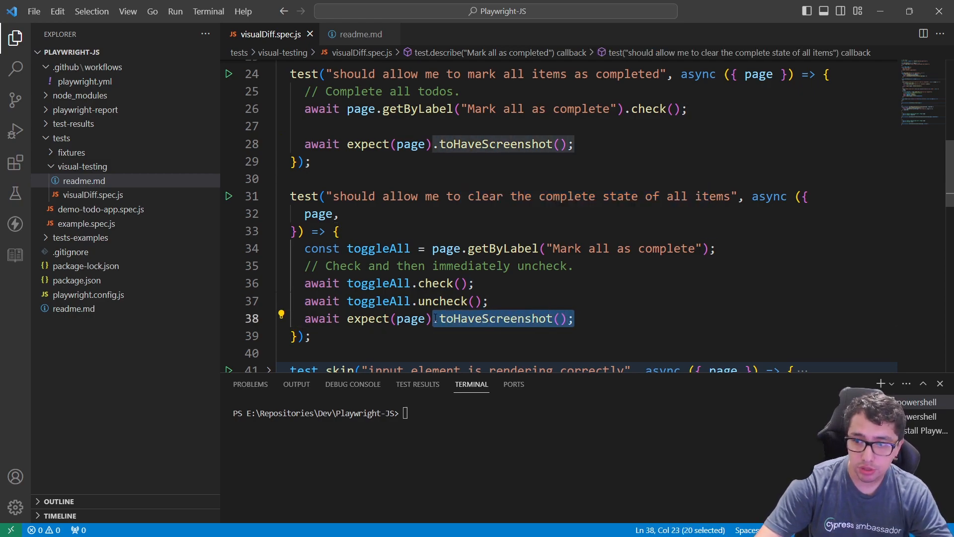
pyautogui.moveTo(449, 300)
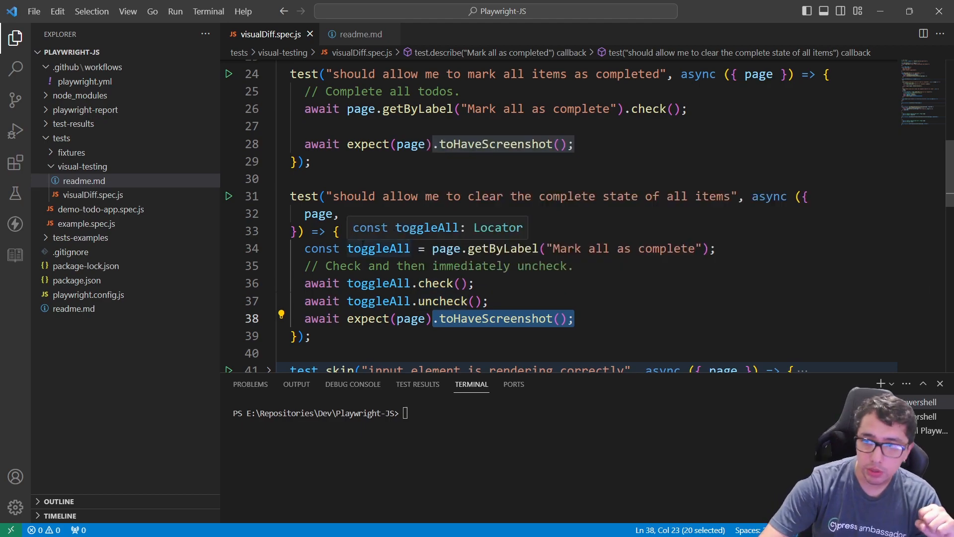
pyautogui.click(359, 34)
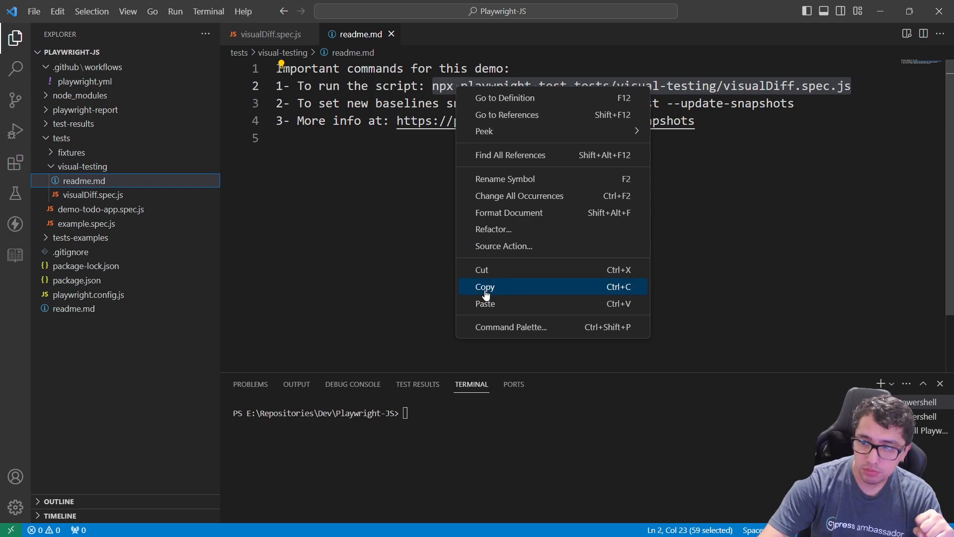
# Run the visualDiff.spec.js test command from readme.md in the integrated terminal.
pyautogui.click(484, 287)
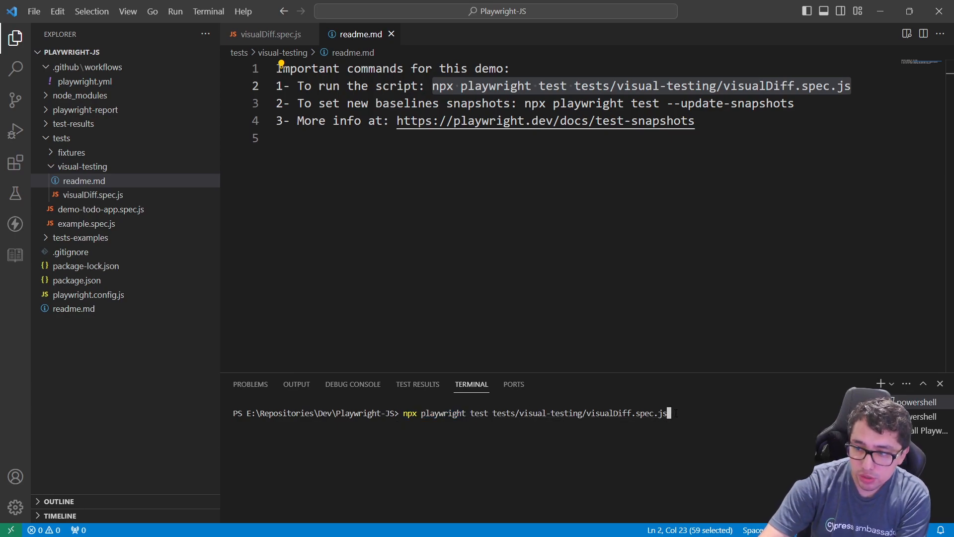
pyautogui.moveTo(578, 413)
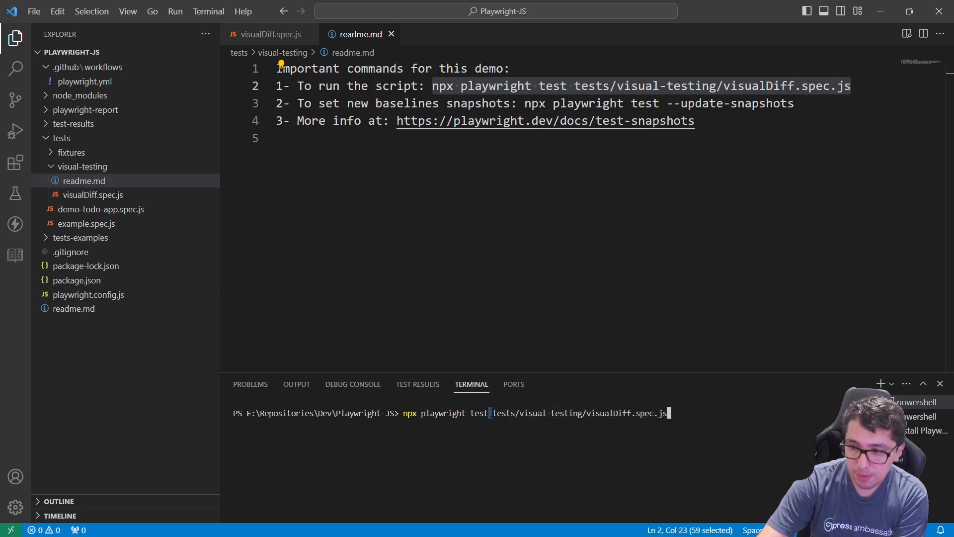
pyautogui.press('Return')
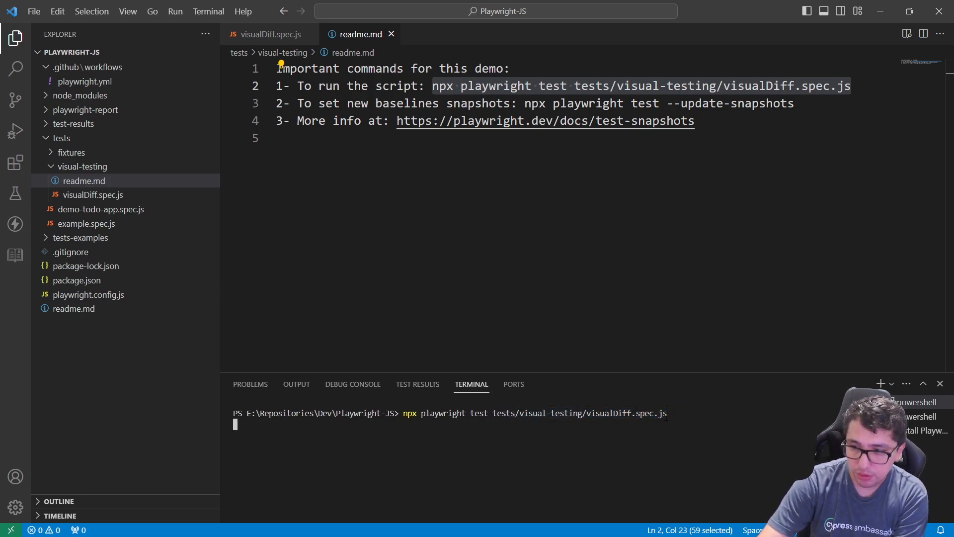
pyautogui.press('Return')
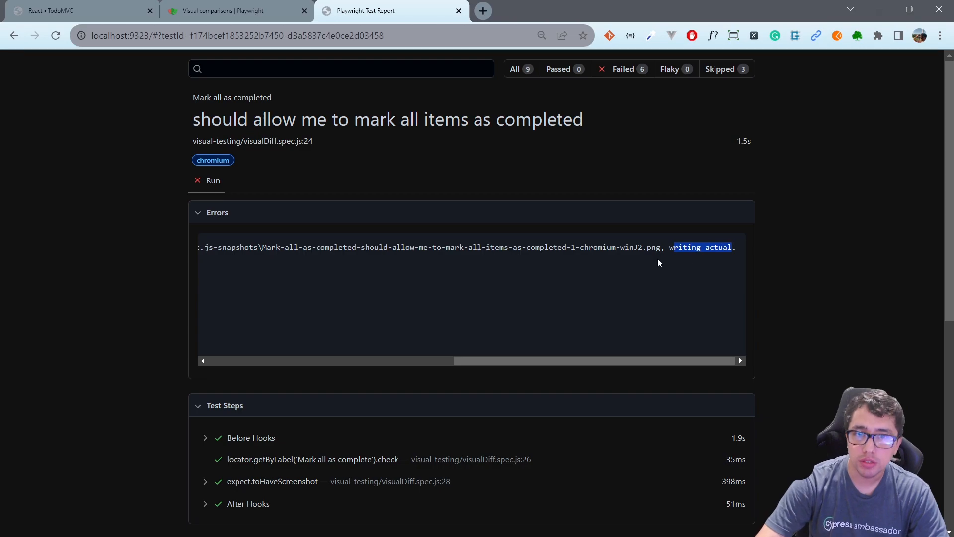
# Scroll through the failed chromium test's Errors, Test Steps and Screenshots sections.
pyautogui.scroll(-3)
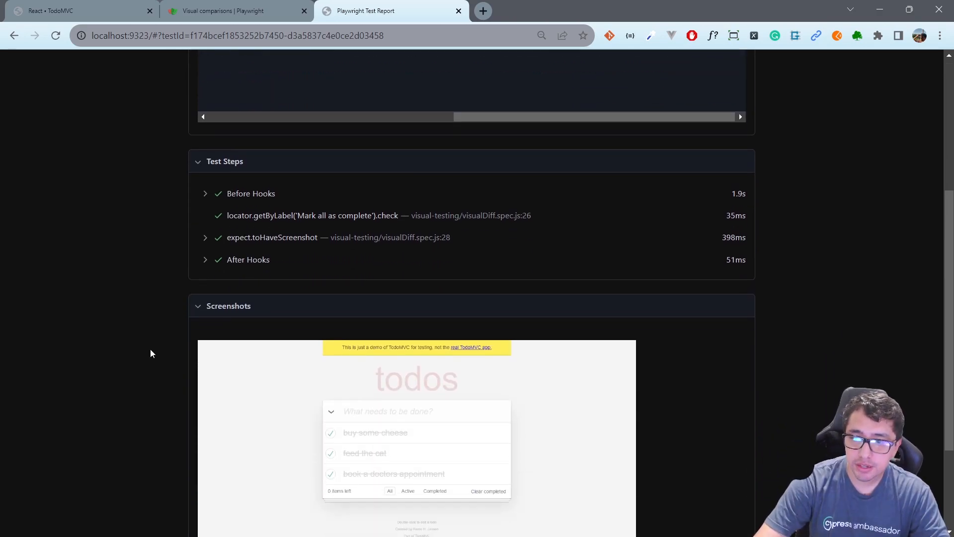
pyautogui.scroll(-3)
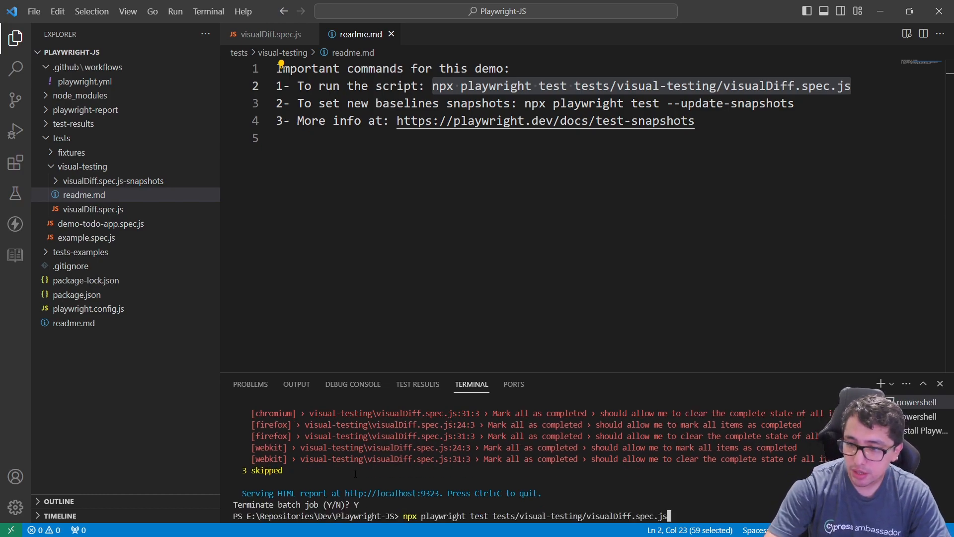
# Stop the report server and rerun the visualDiff tests against the new baseline snapshots.
pyautogui.press('Return')
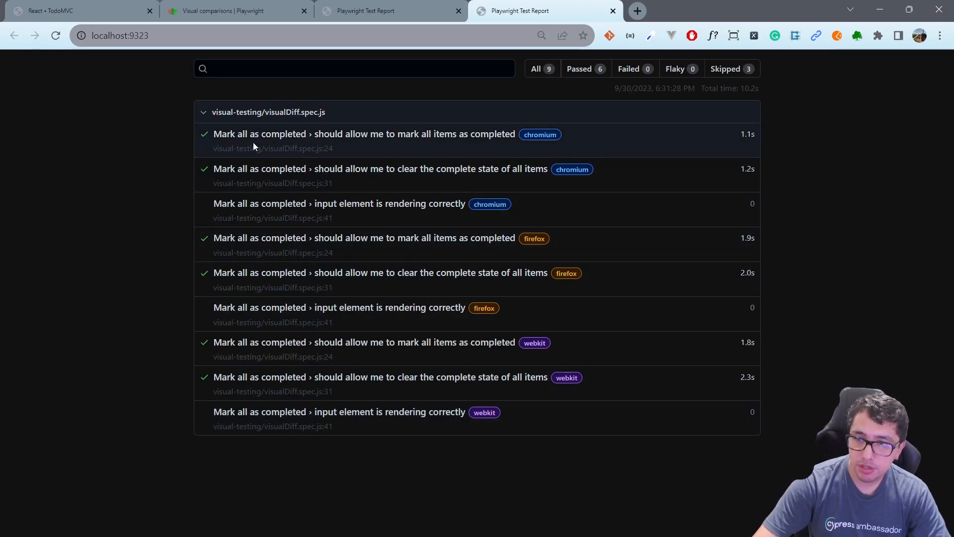
pyautogui.moveTo(539, 134)
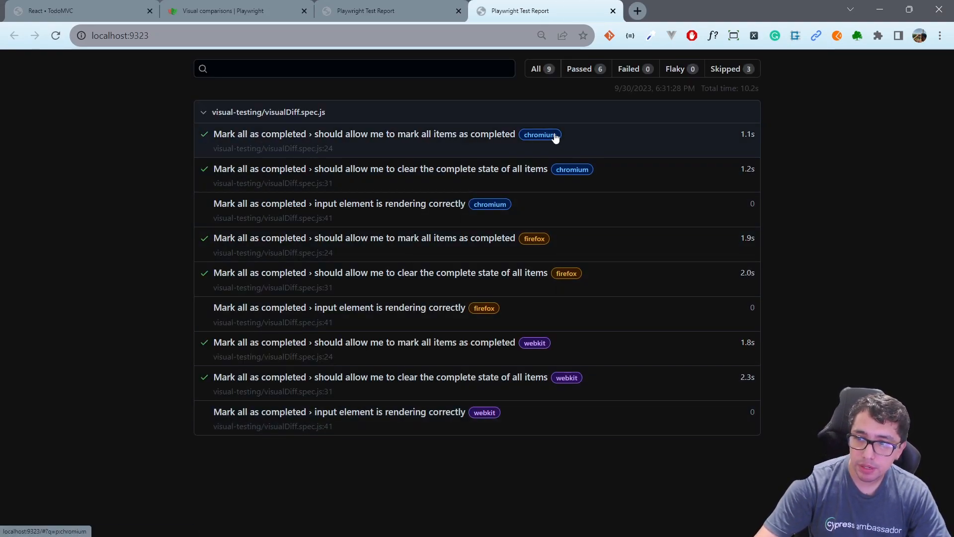
pyautogui.moveTo(530, 235)
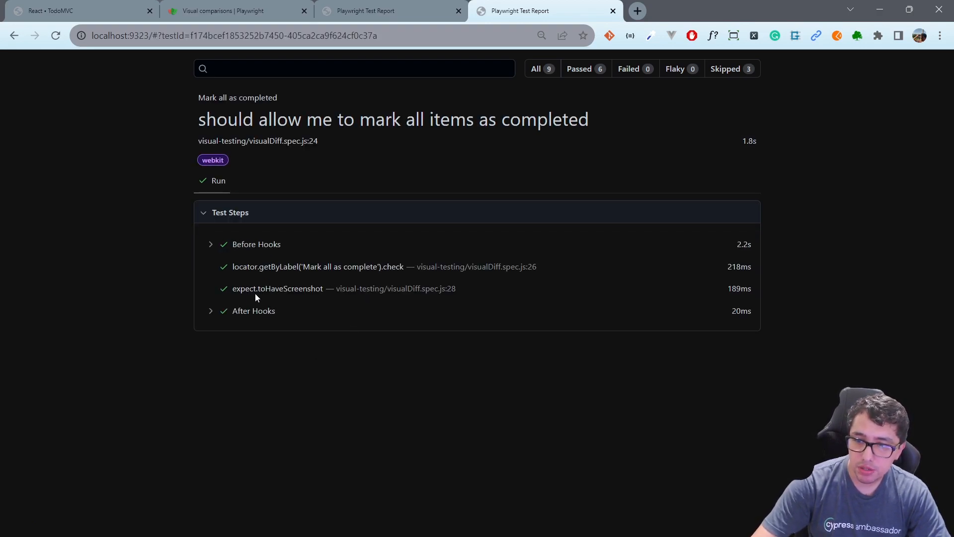
pyautogui.moveTo(240, 292)
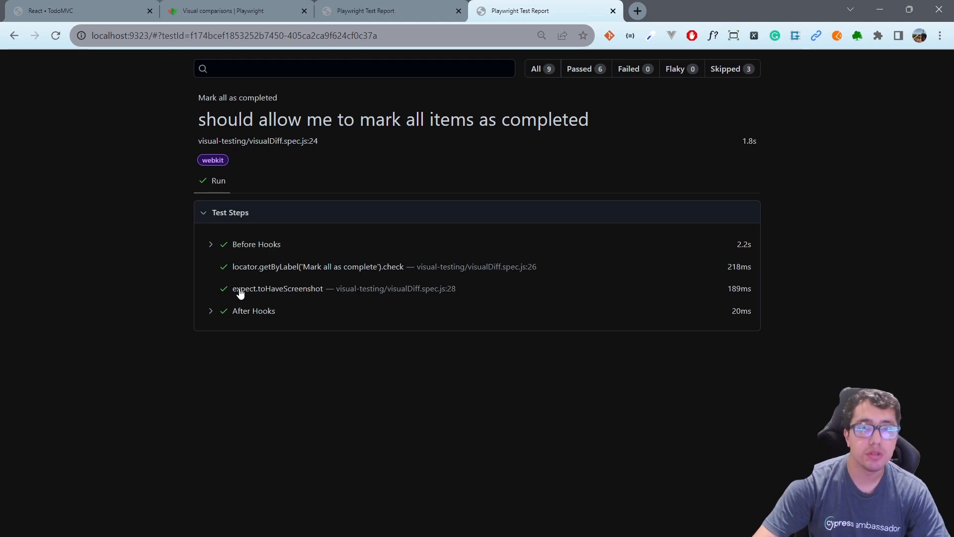
pyautogui.moveTo(250, 296)
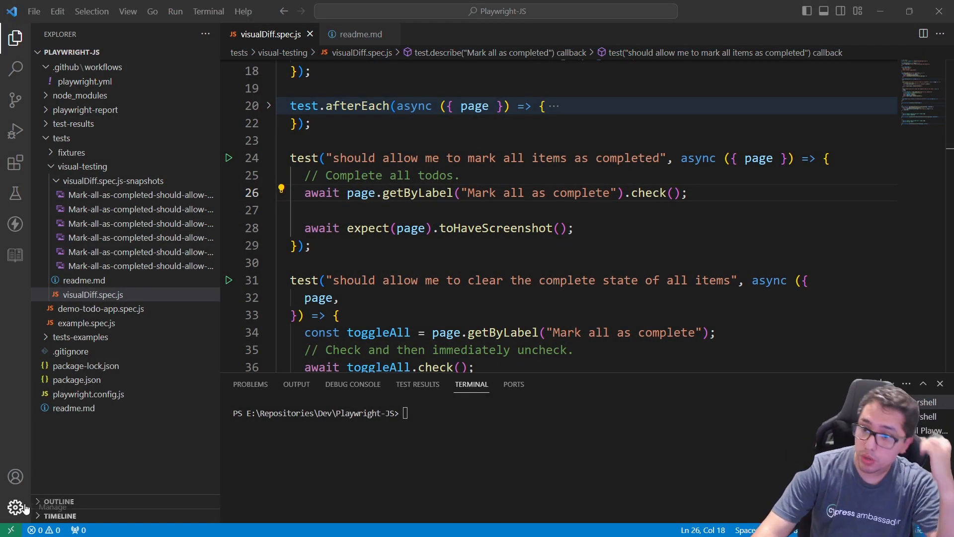
pyautogui.moveTo(426, 410)
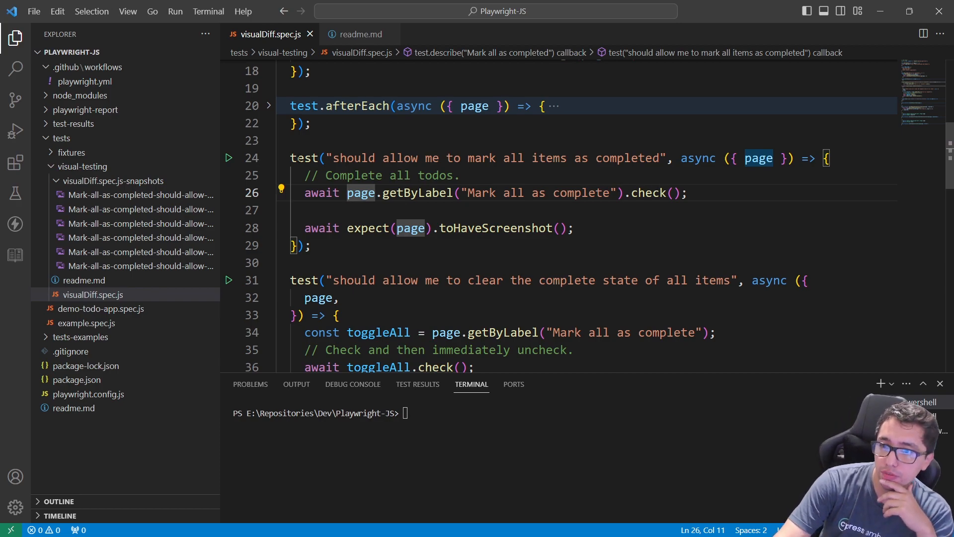
# Comment out the getByLabel check step and rerun npx playwright test on visualDiff.spec.js.
pyautogui.click(418, 158)
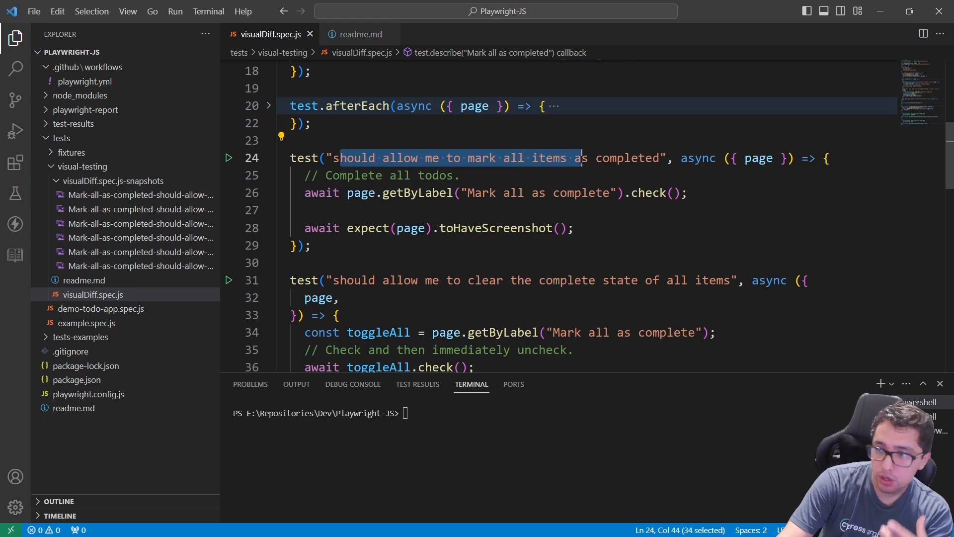
pyautogui.click(642, 193)
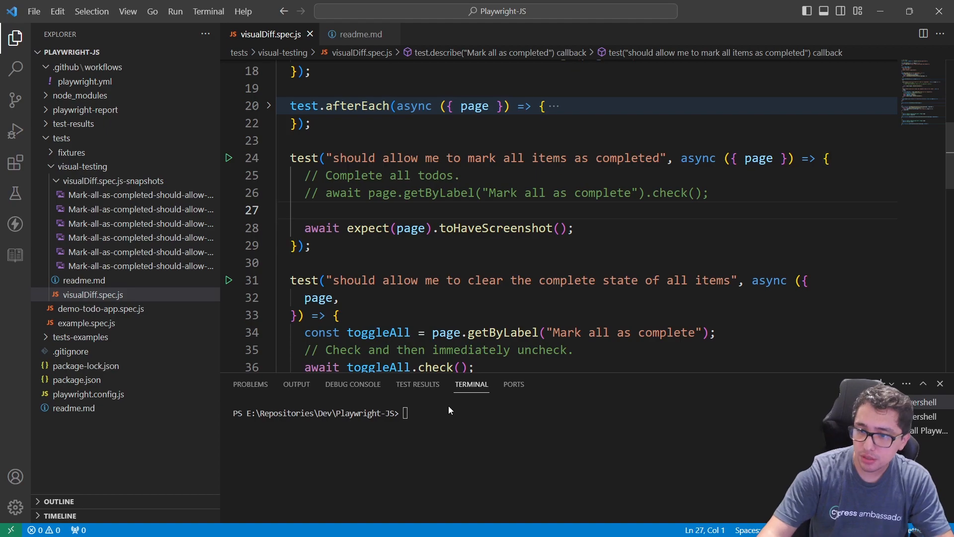
pyautogui.write('npx playwright test tests/visual-testing/visualDiff.spec.js')
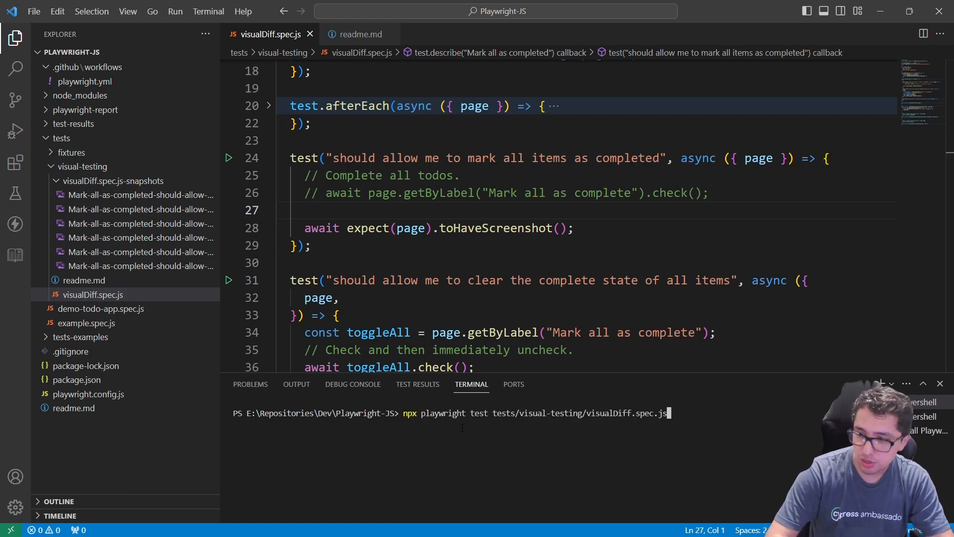
pyautogui.press('Return')
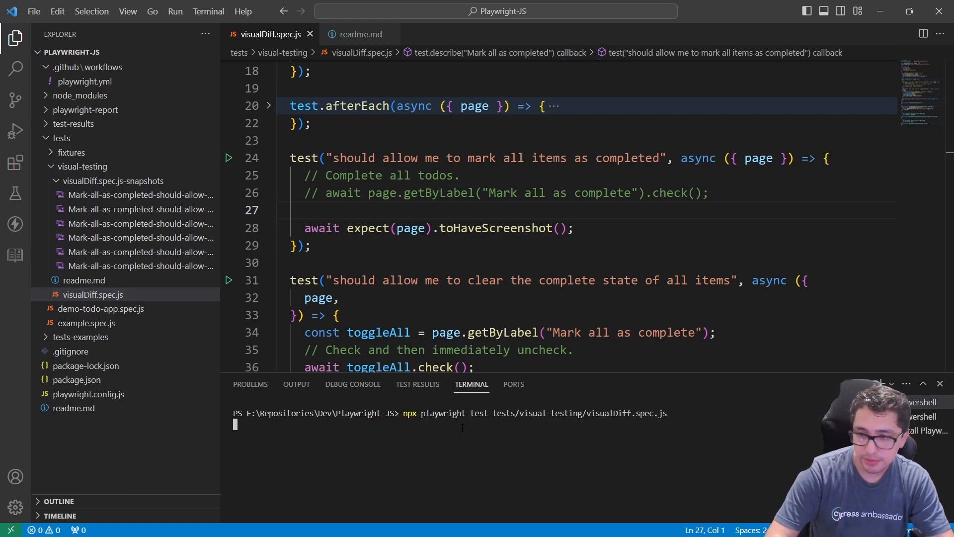
pyautogui.press('Return')
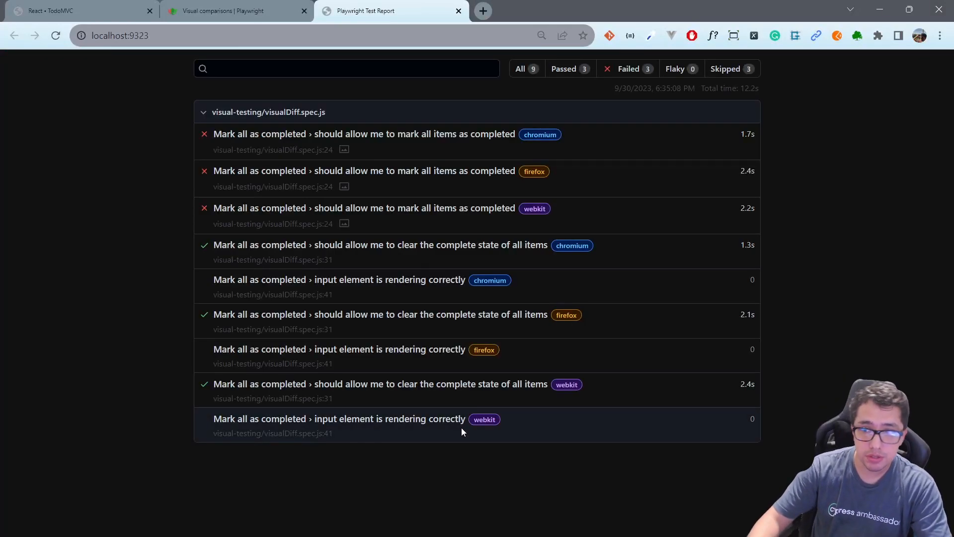
# Compare the failed chromium mark-all test's actual, diff and expected images in the Image mismatch section.
pyautogui.click(363, 135)
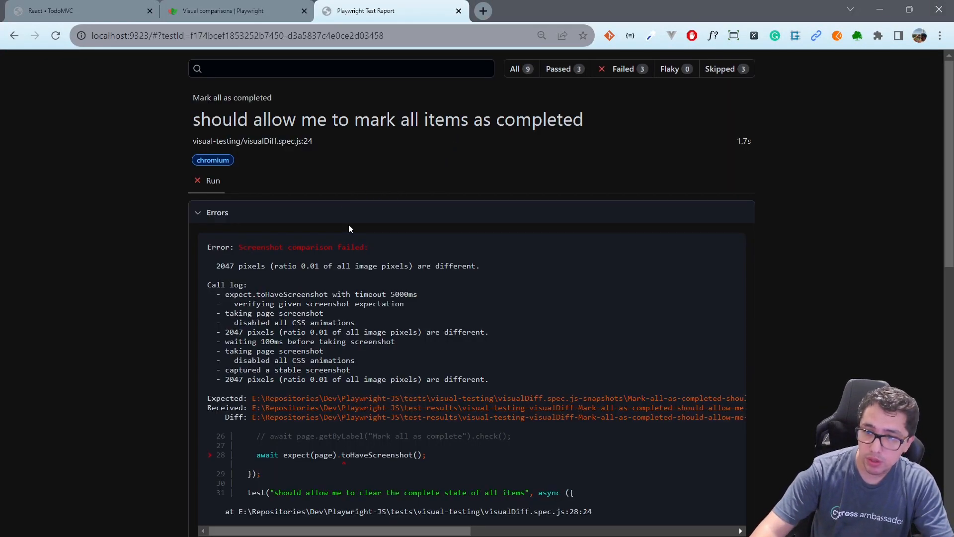
pyautogui.scroll(-3)
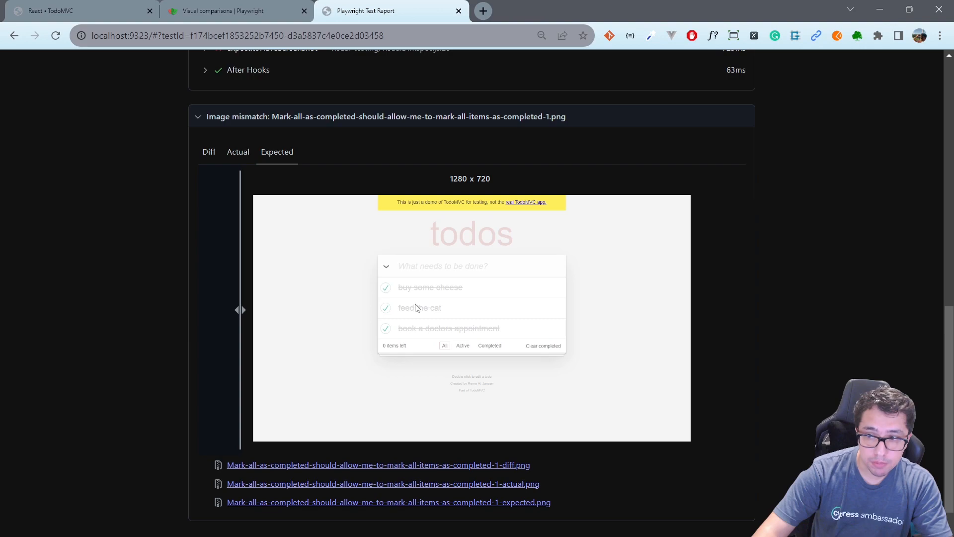
pyautogui.click(238, 151)
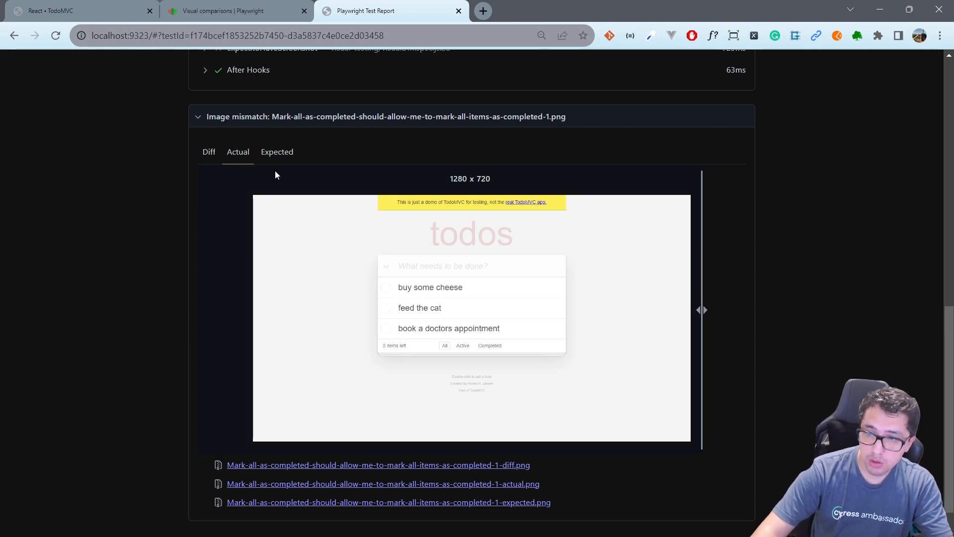
pyautogui.moveTo(396, 304)
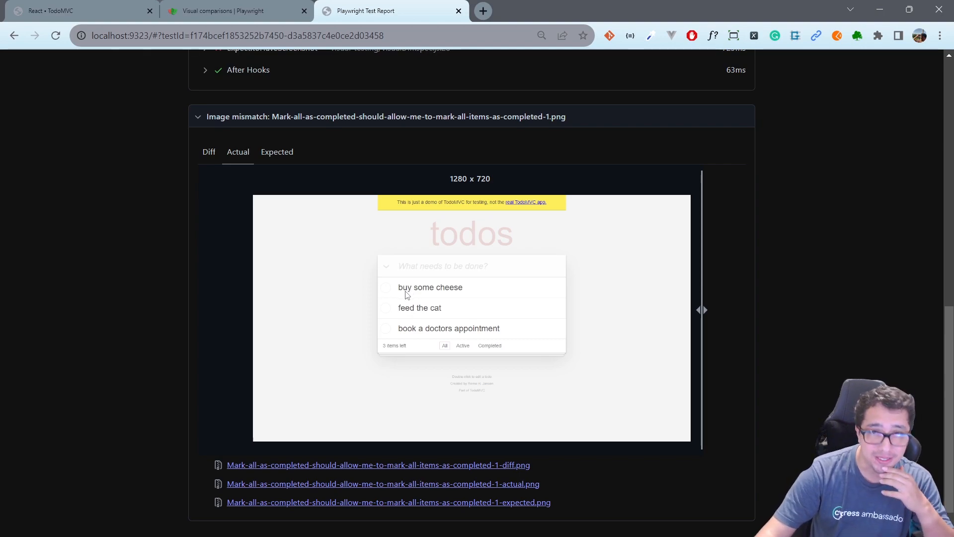
pyautogui.moveTo(305, 231)
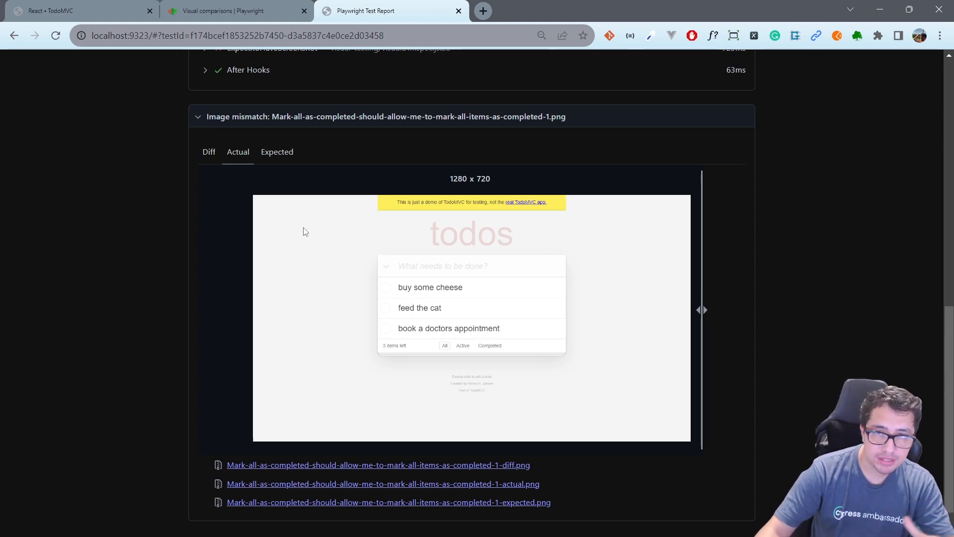
pyautogui.click(208, 151)
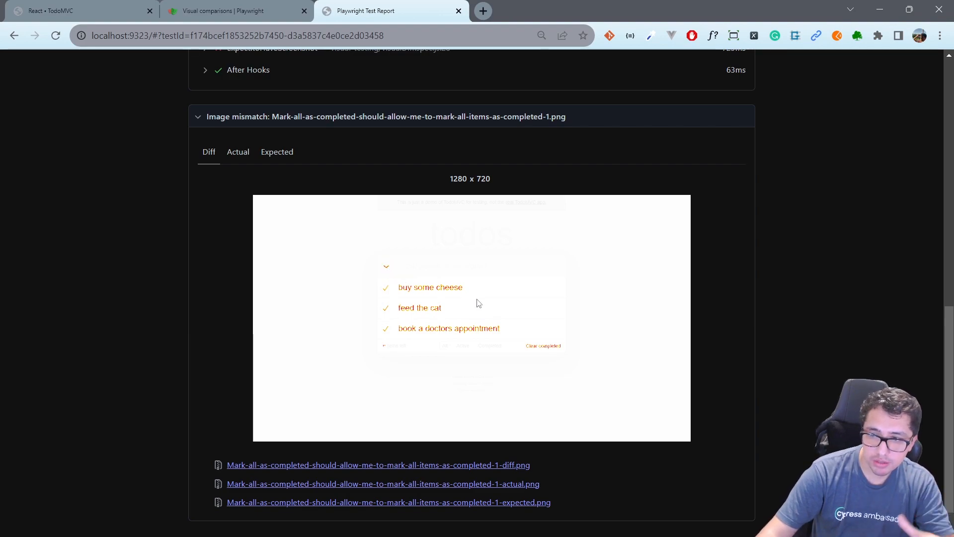
pyautogui.moveTo(292, 221)
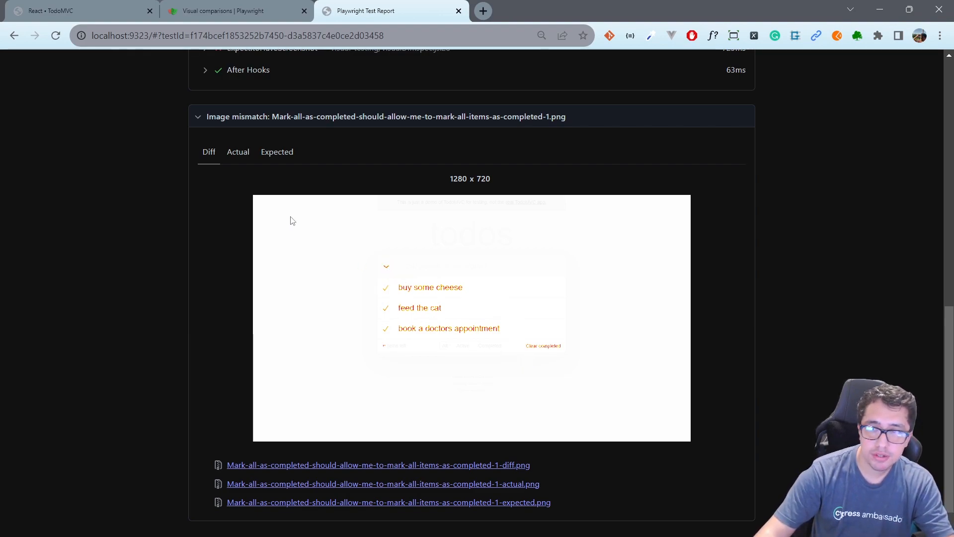
pyautogui.click(238, 151)
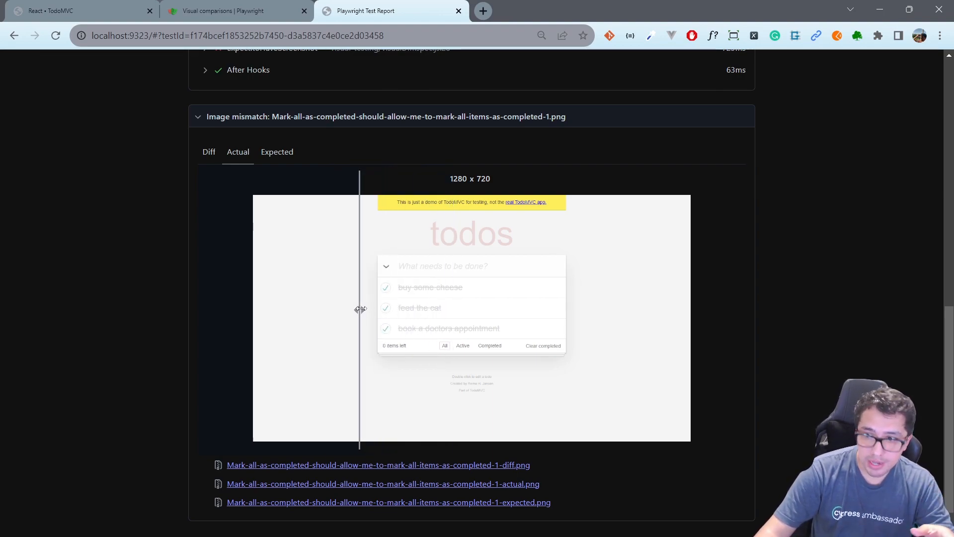
pyautogui.click(277, 151)
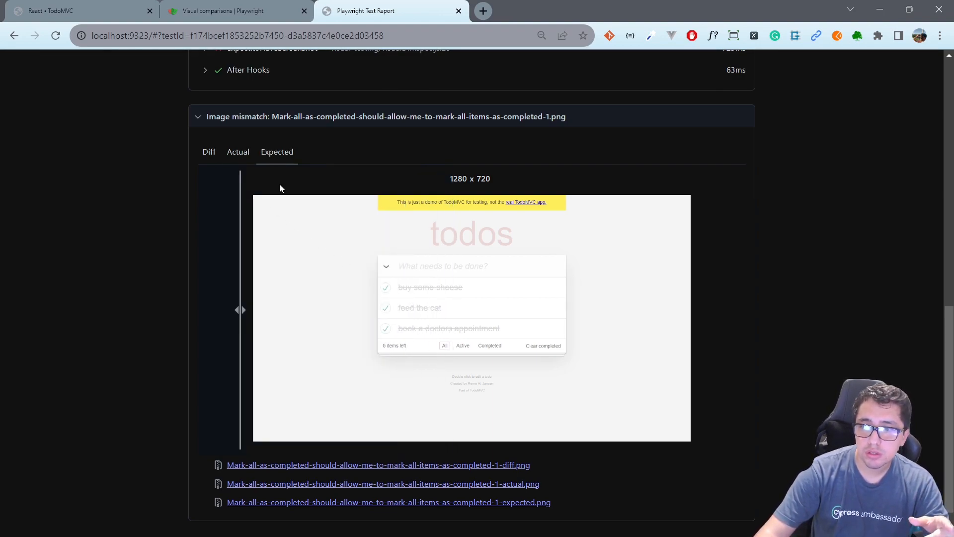
pyautogui.moveTo(407, 297)
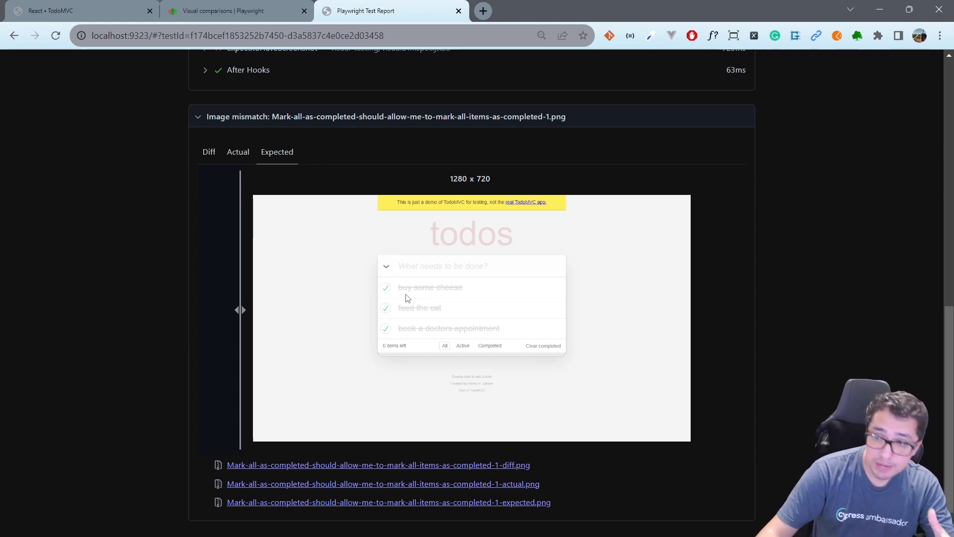
pyautogui.moveTo(410, 299)
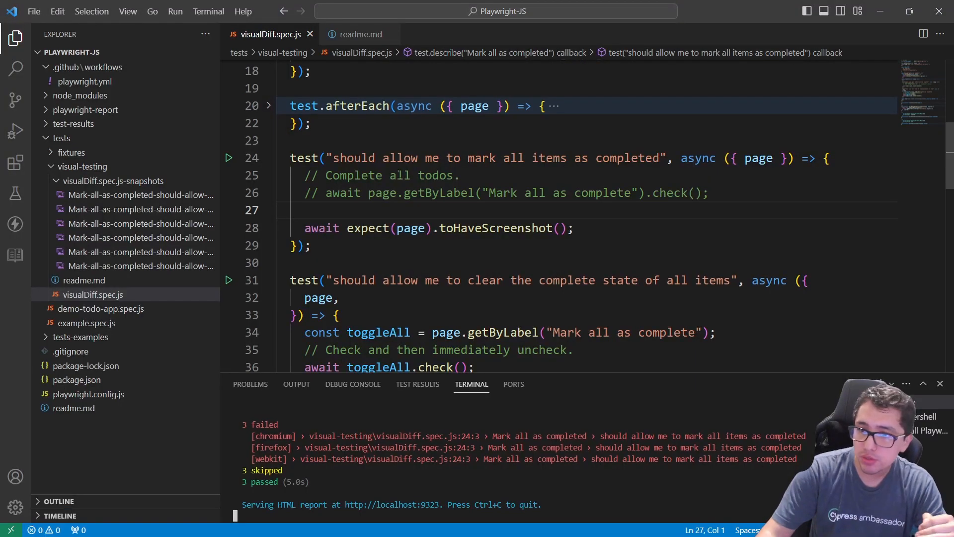
# Copy --update-snapshots from readme.md and compose the npx playwright test --update-snapshots command in the terminal.
pyautogui.click(359, 34)
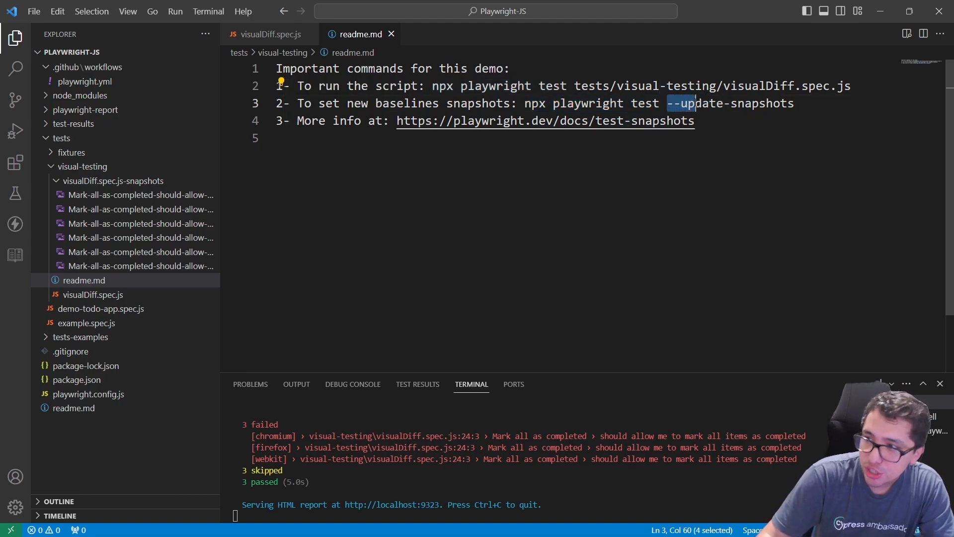
pyautogui.rightClick(699, 103)
pyautogui.write('Y')
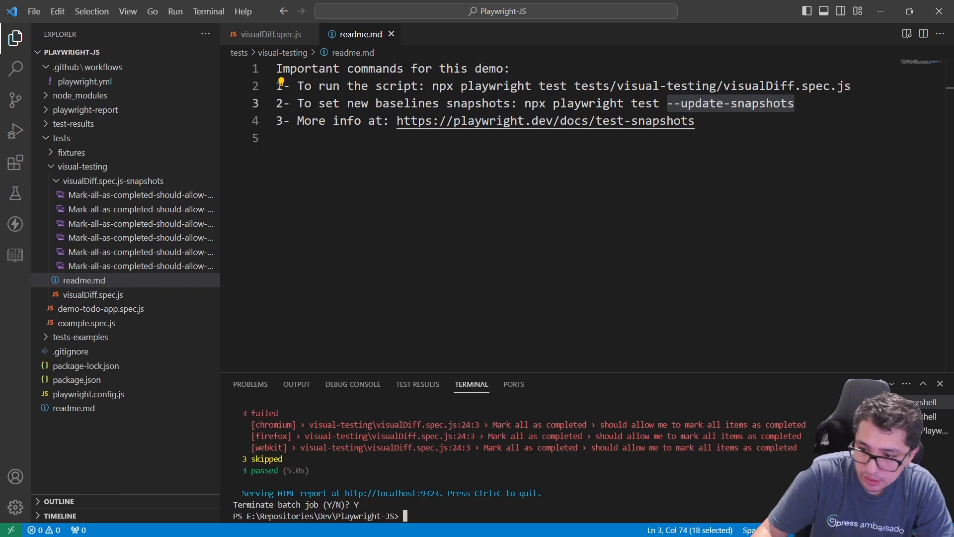
pyautogui.write('--update-snapshots')
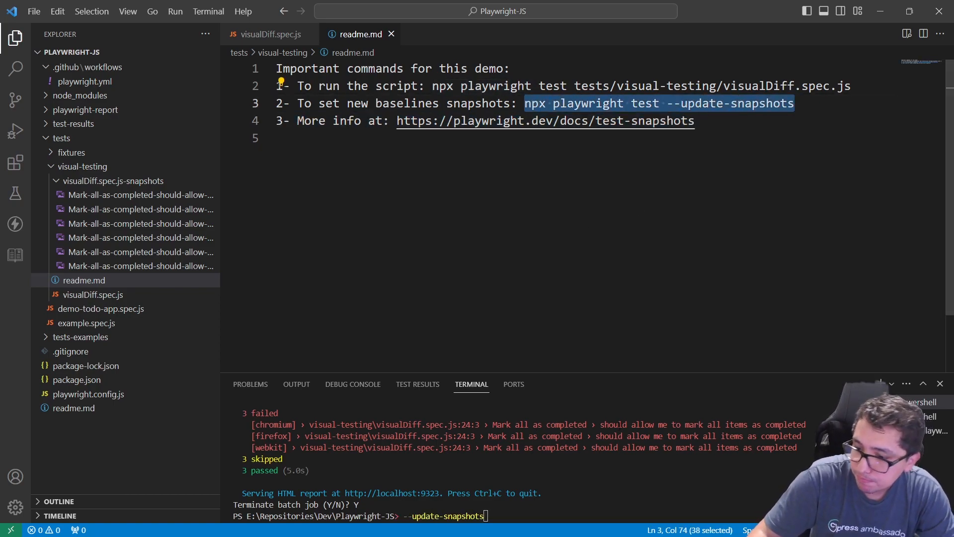
pyautogui.write('npx playwright test')
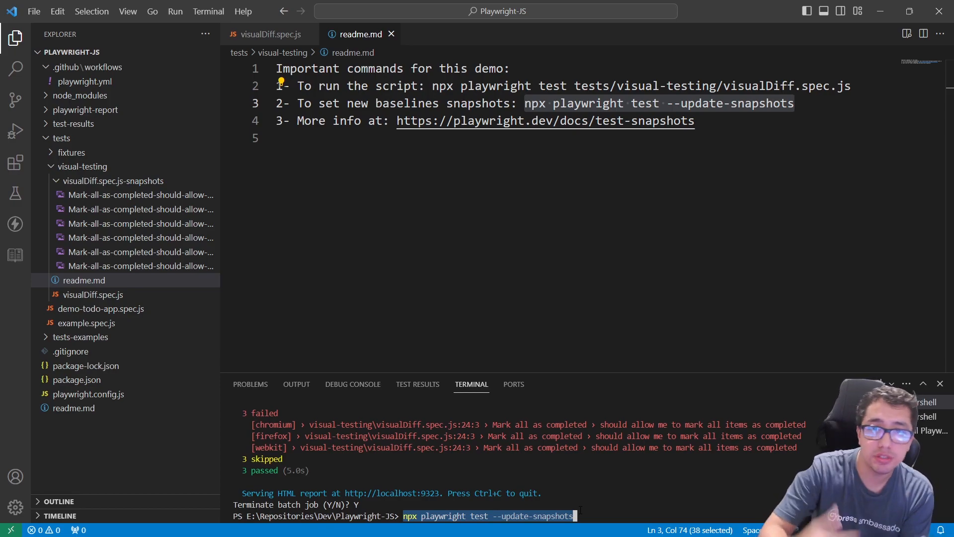
pyautogui.click(271, 34)
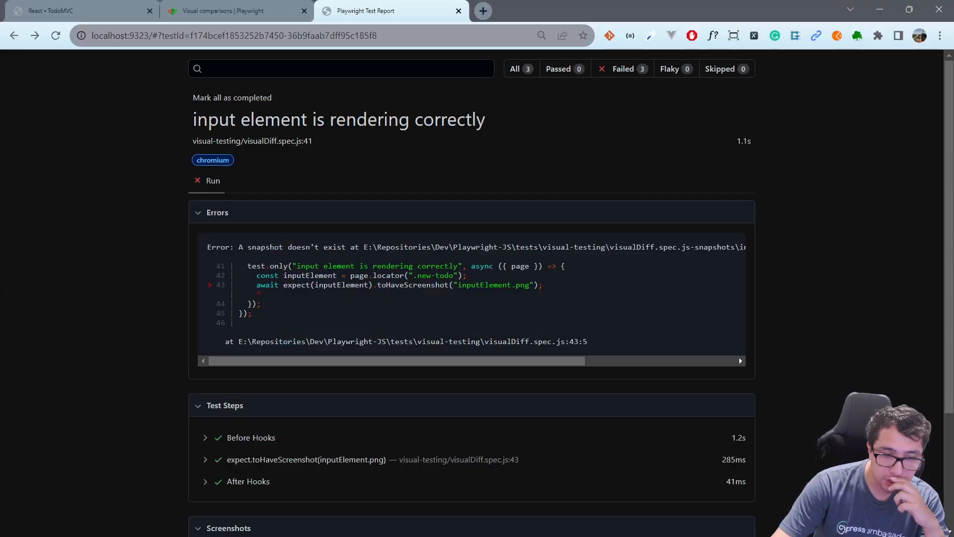
# Type scratch text in the TodoMVC new-todo input, inspect input.new-todo in DevTools, and return to the editor.
pyautogui.click(79, 10)
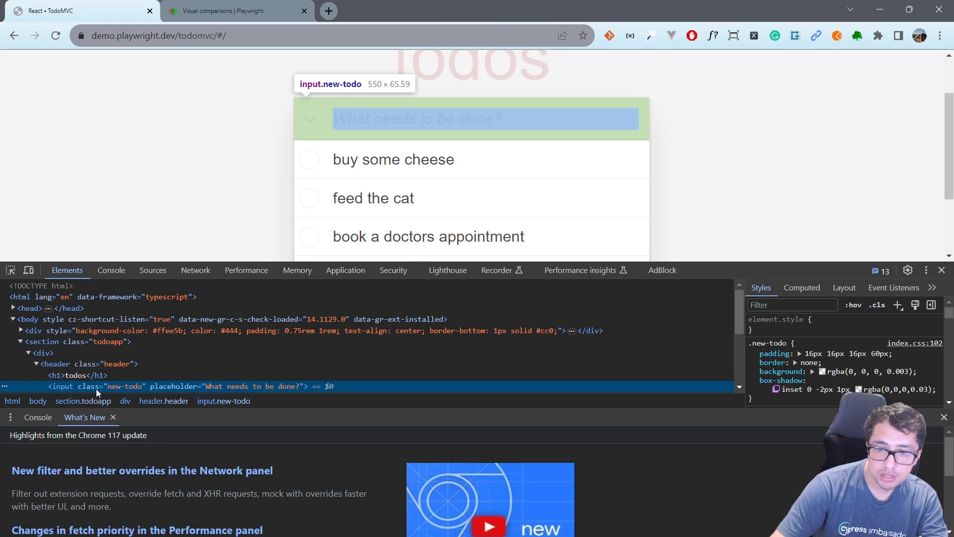
pyautogui.moveTo(295, 102)
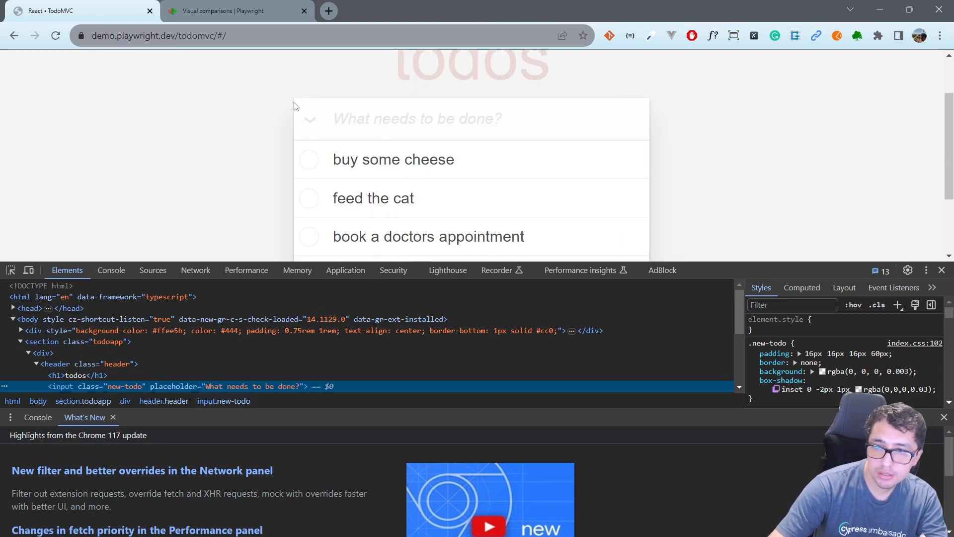
pyautogui.moveTo(287, 121)
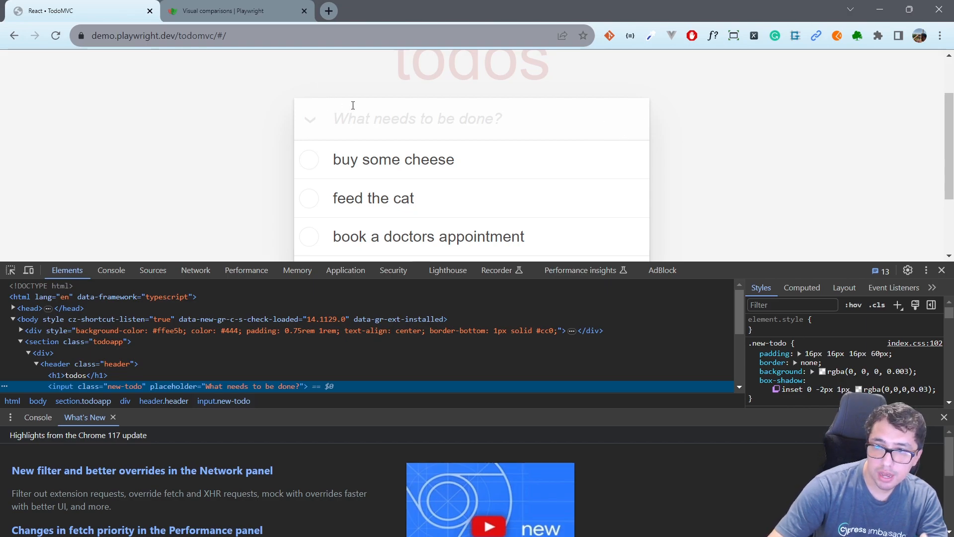
pyautogui.write('sadas')
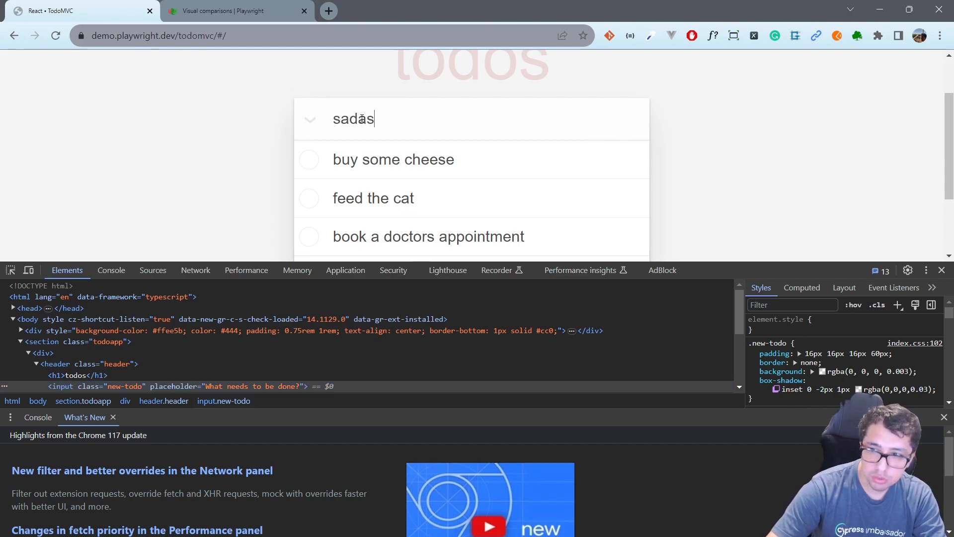
pyautogui.press('Backspace')
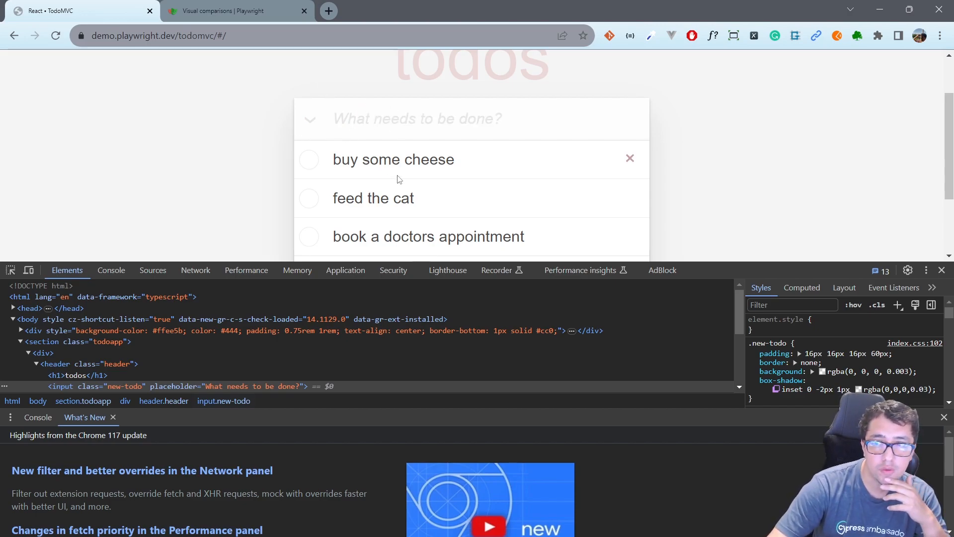
pyautogui.moveTo(118, 395)
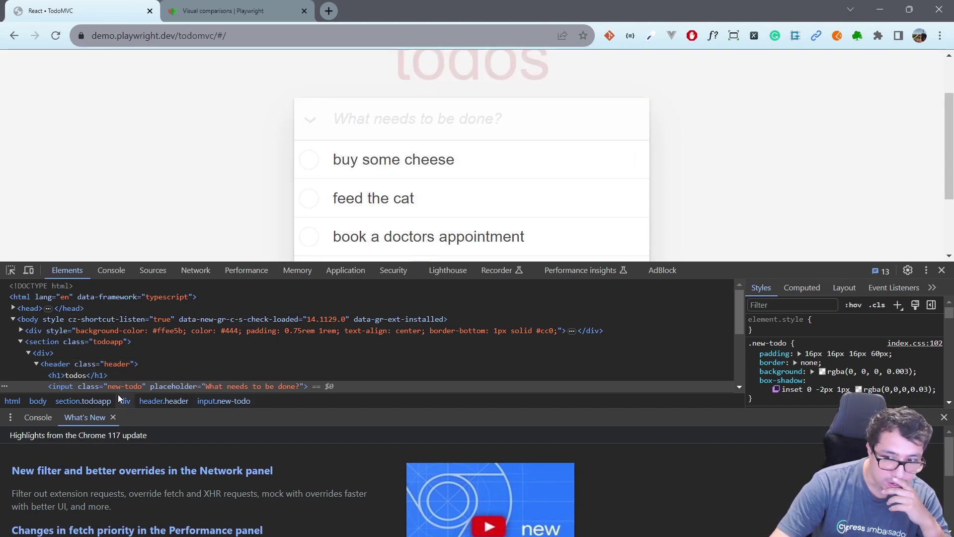
pyautogui.moveTo(60, 385)
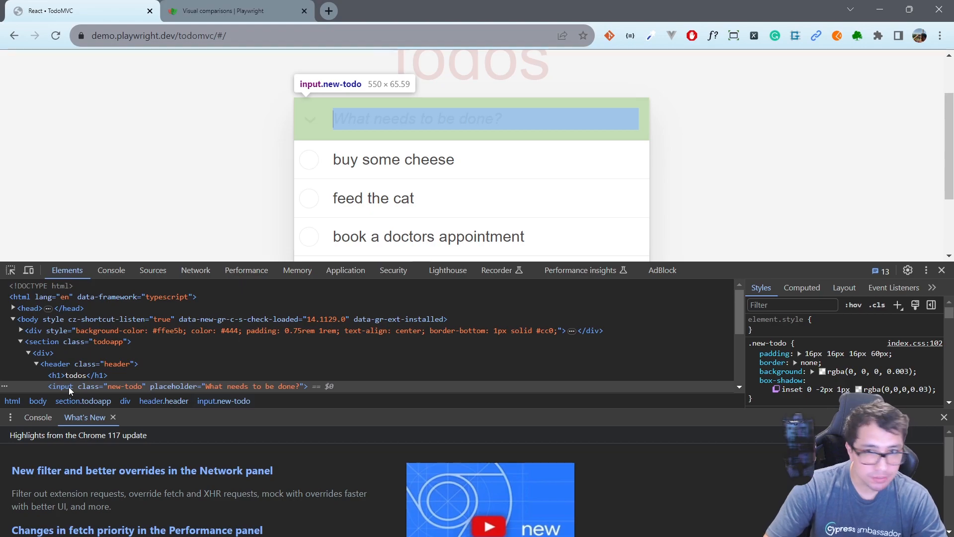
pyautogui.press('alt+tab')
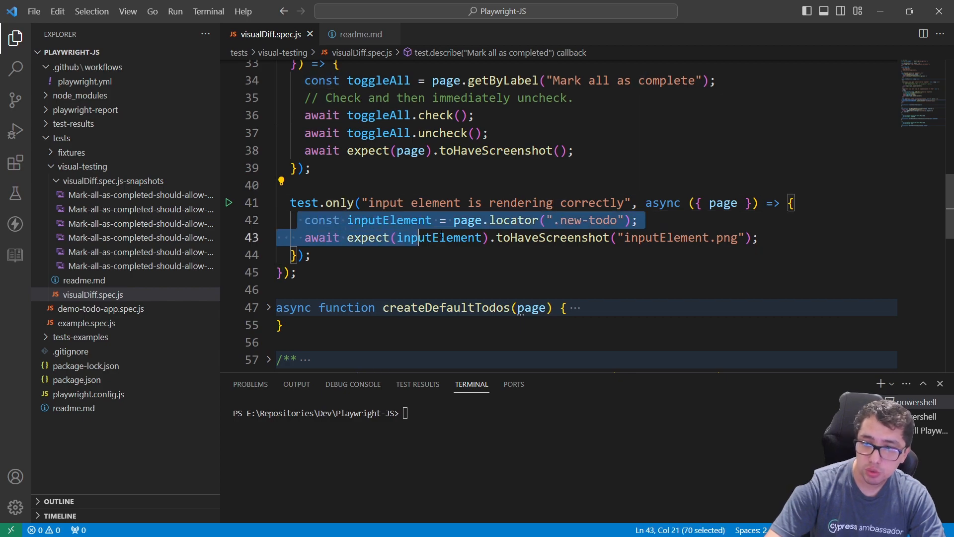
# Review the test.only that locates '.new-todo' and asserts toHaveScreenshot('inputElement.png').
pyautogui.click(758, 238)
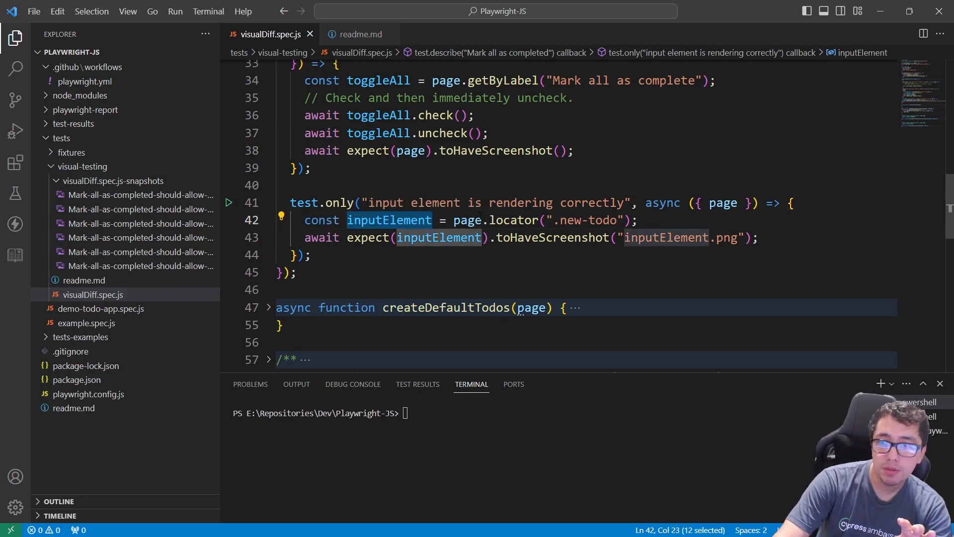
pyautogui.doubleClick(495, 220)
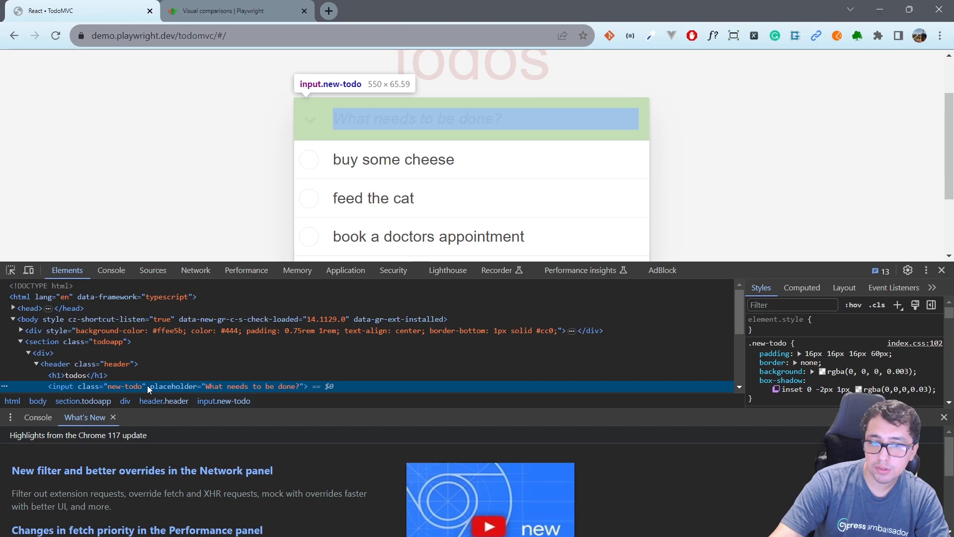
pyautogui.moveTo(151, 390)
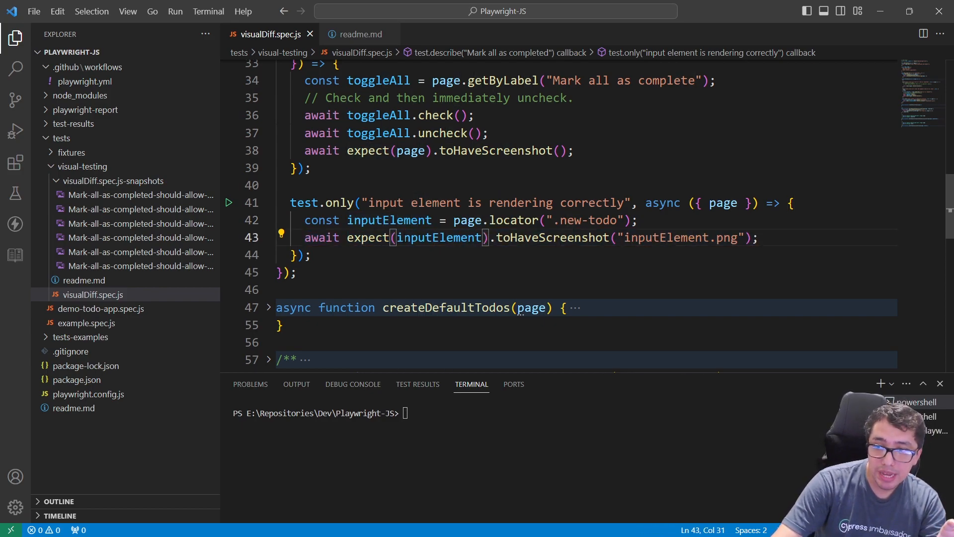
pyautogui.doubleClick(438, 238)
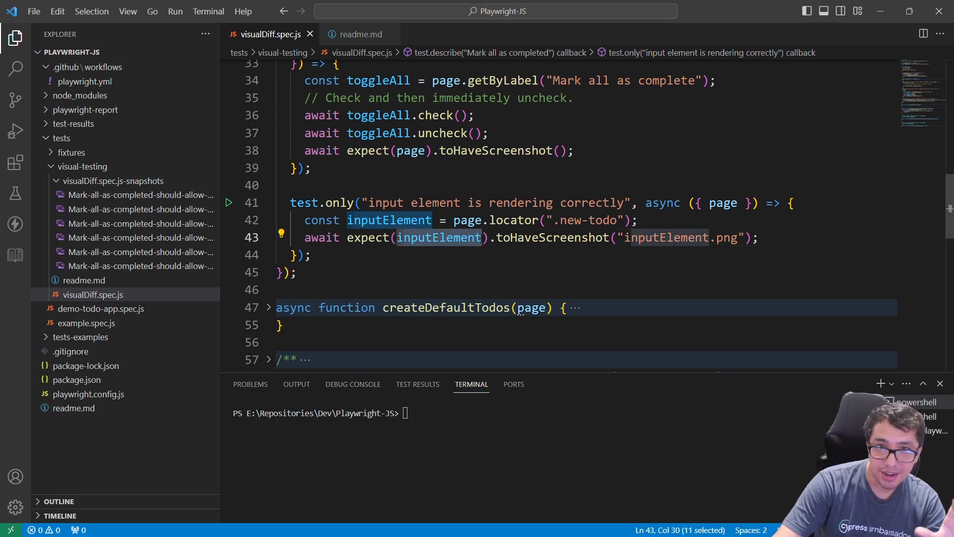
pyautogui.click(497, 237)
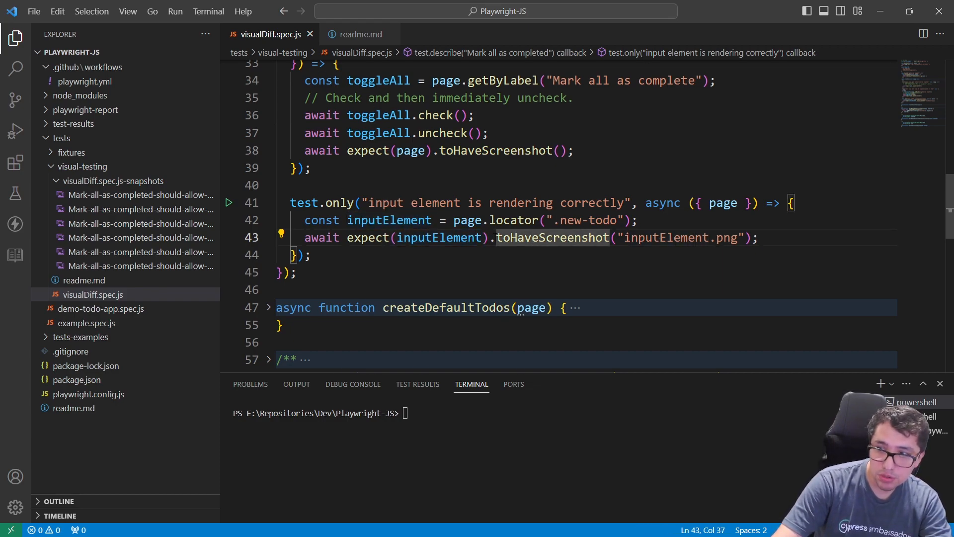
pyautogui.doubleClick(679, 238)
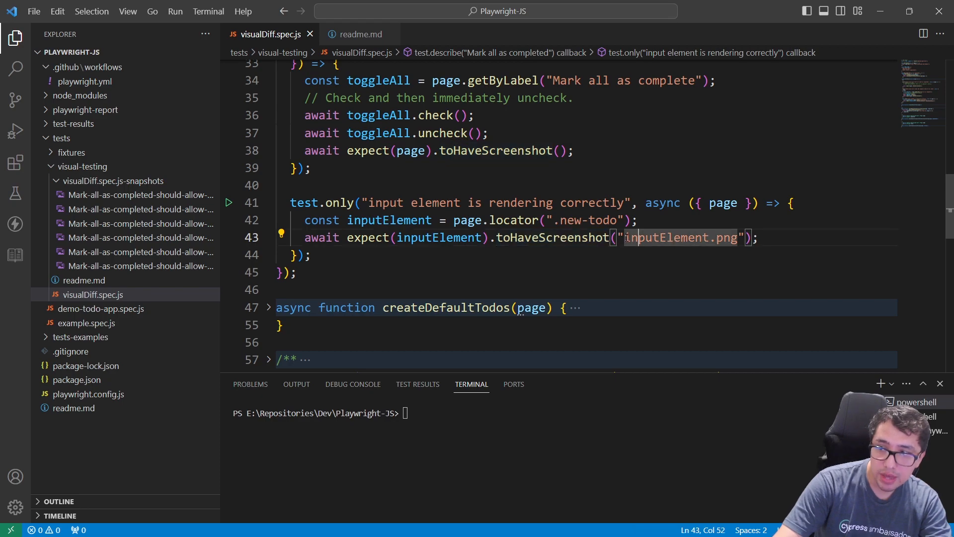
pyautogui.doubleClick(662, 237)
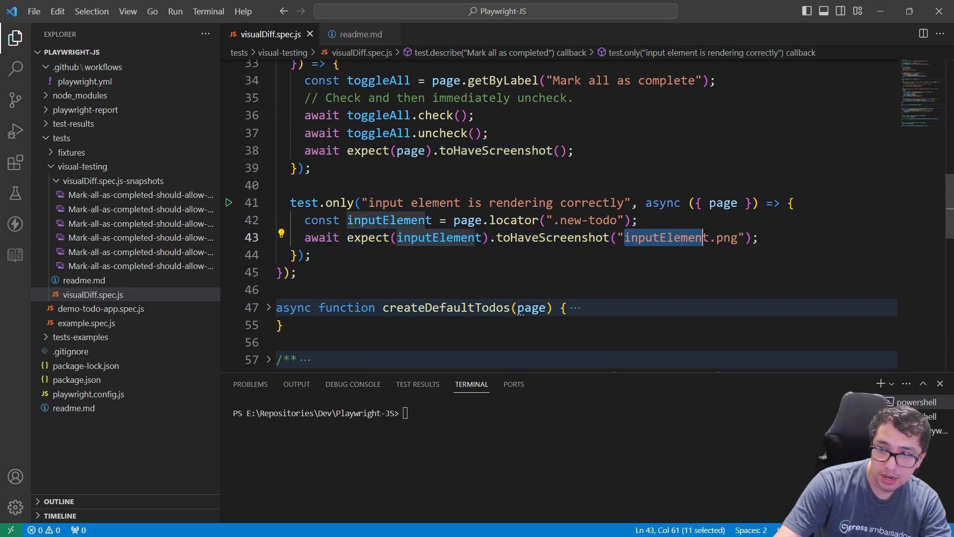
pyautogui.press('shift+Right')
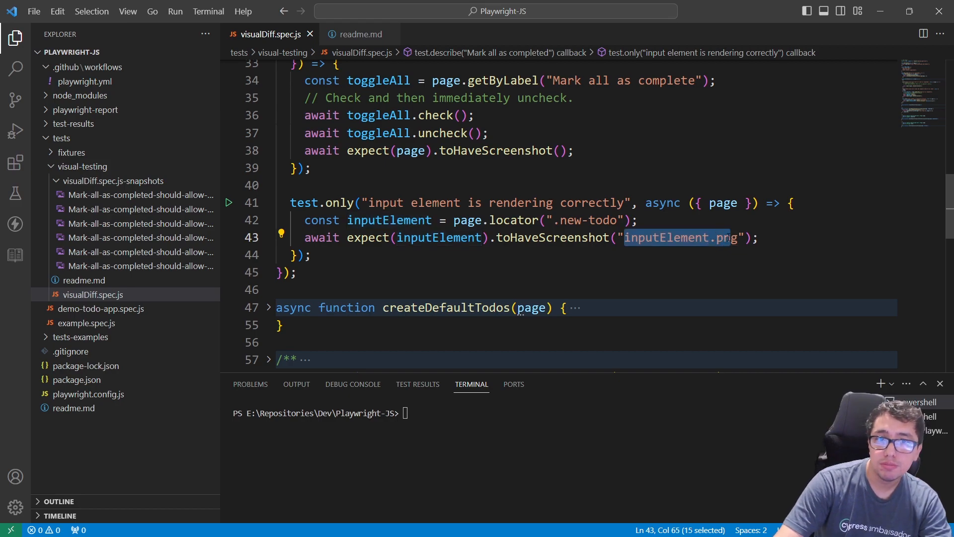
# Run npx playwright test tests/visual-testing/visualDiff.spec.js in the terminal.
pyautogui.write('npx playwright test tests/visual-testing/visualDiff.spec.js')
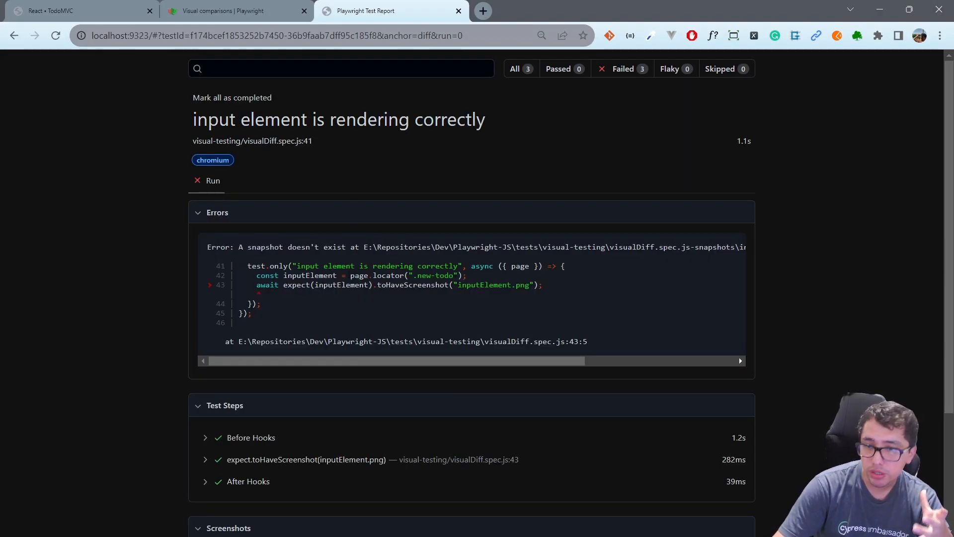
# Scroll the failed test page to the Screenshots section showing the captured input field.
pyautogui.hscroll(3)
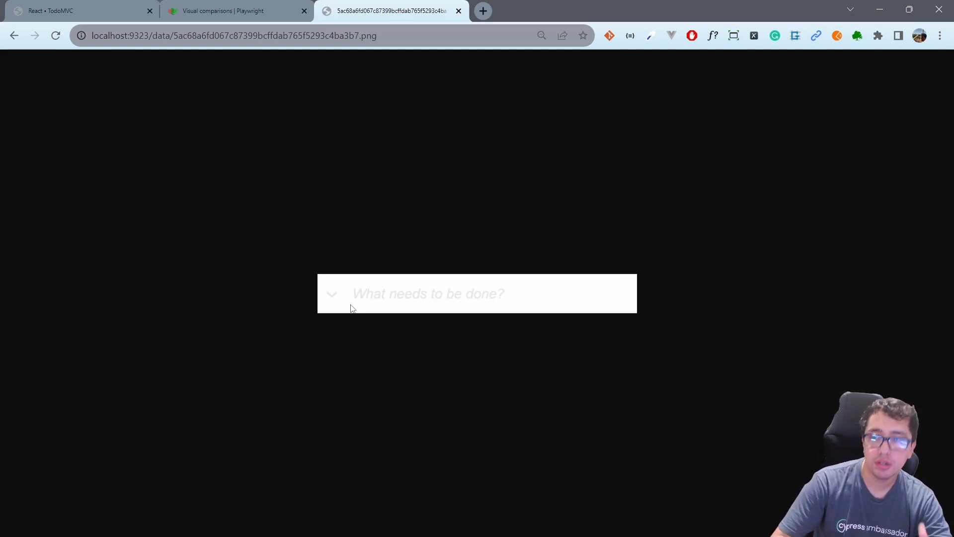
pyautogui.moveTo(322, 265)
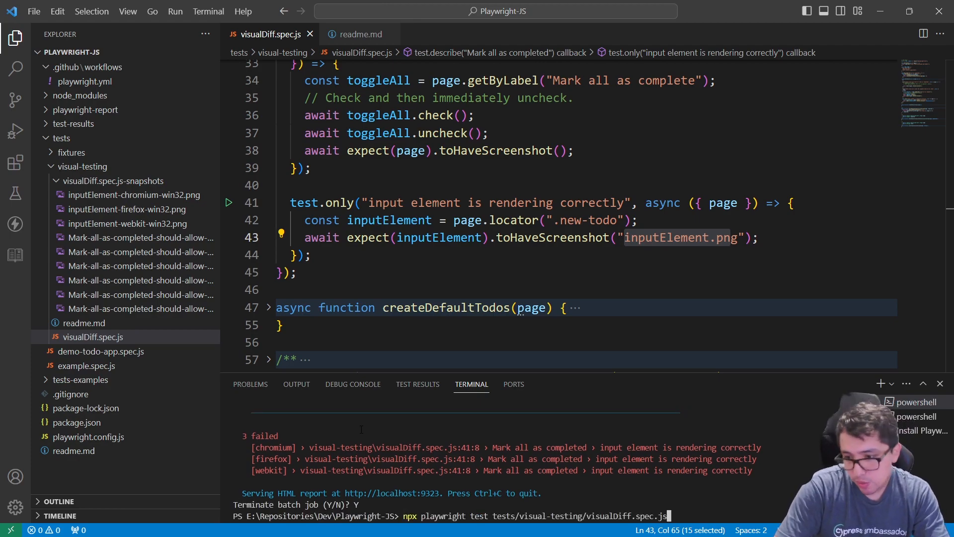
# Rerun the visualDiff spec so the input-element test passes in chromium, firefox and webkit.
pyautogui.press('Return')
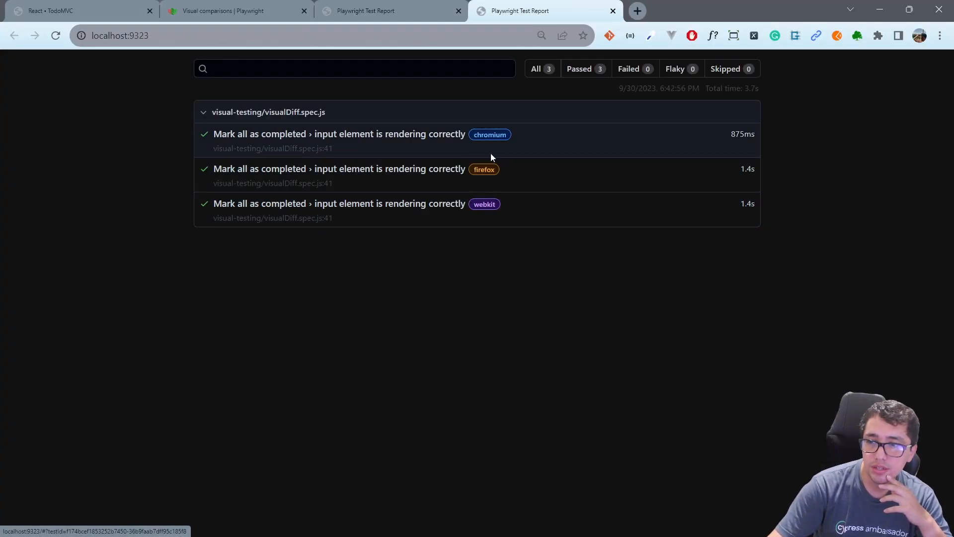
pyautogui.moveTo(419, 175)
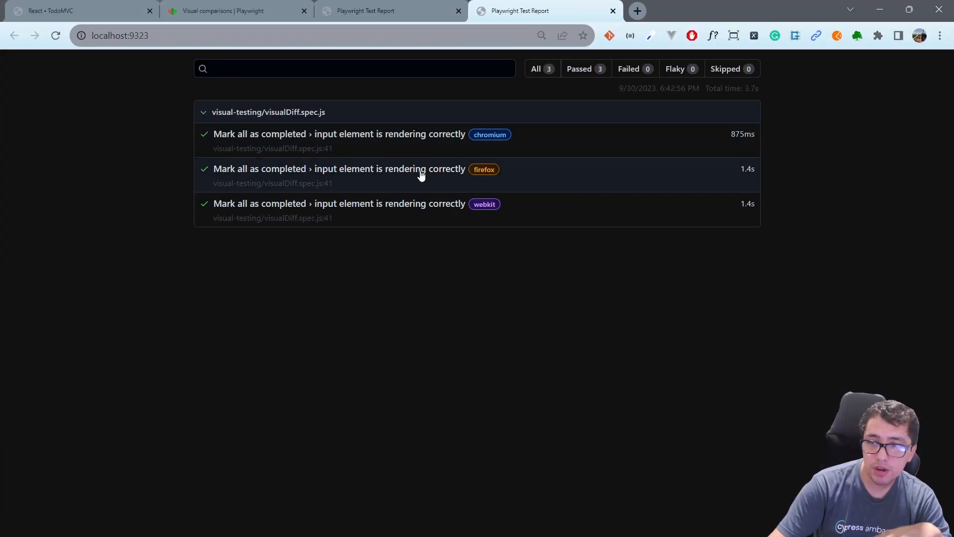